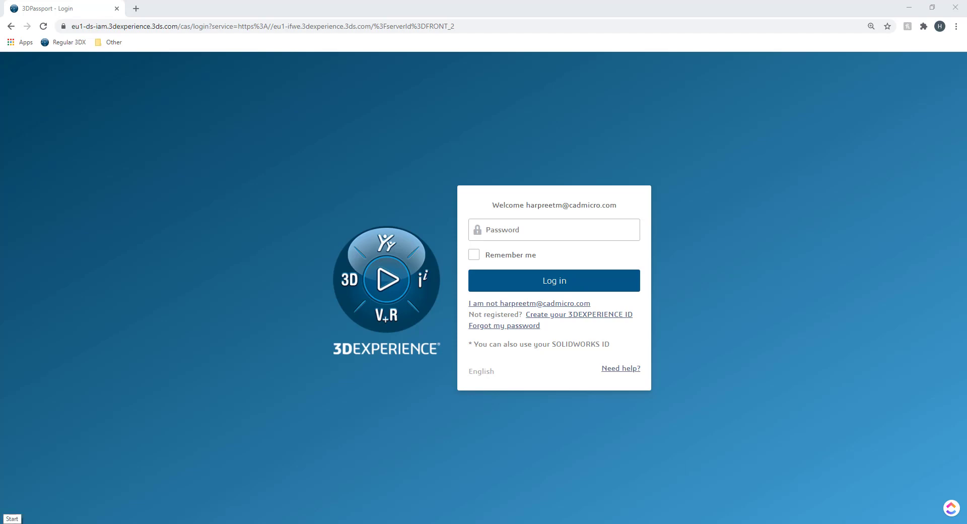
# - Open the Windows Start menu and scroll the app list down to the SOLIDWORKS entries
pyautogui.click(14, 517)
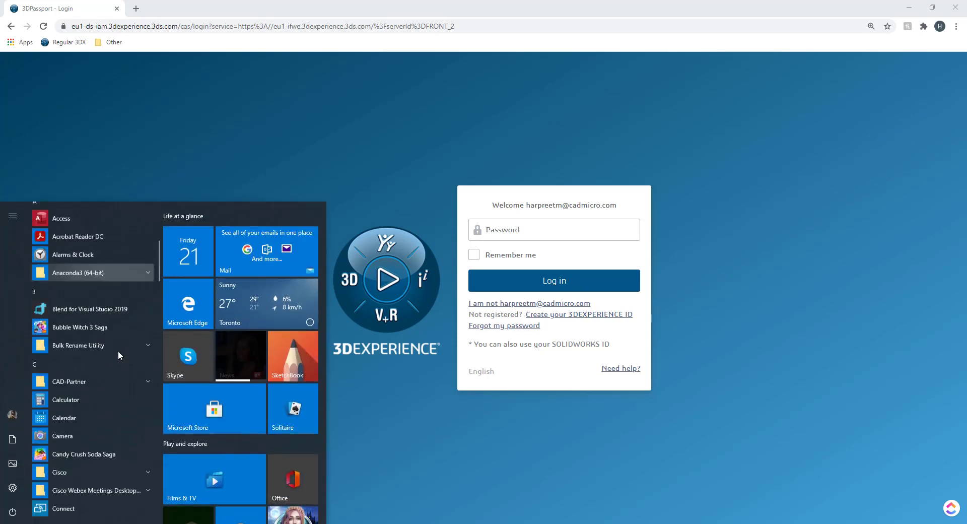
pyautogui.scroll(-3)
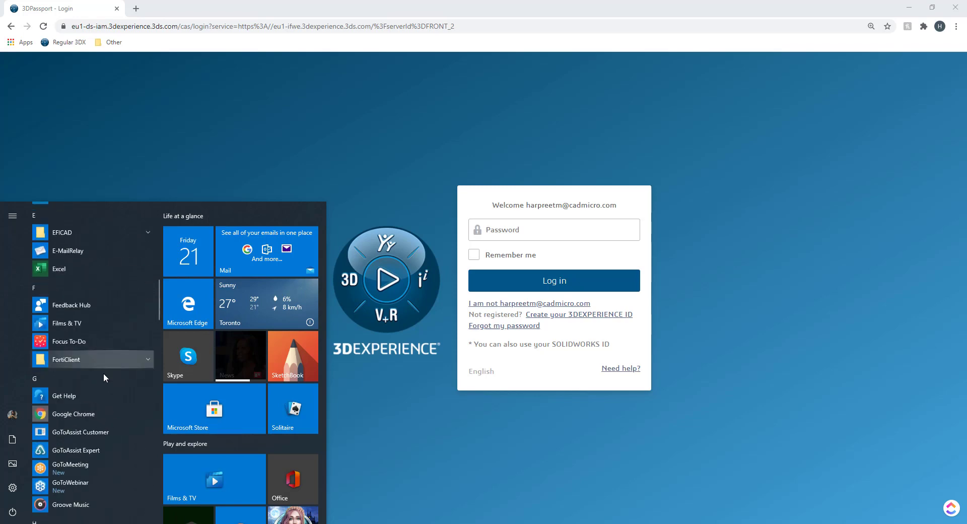
pyautogui.moveTo(88, 414)
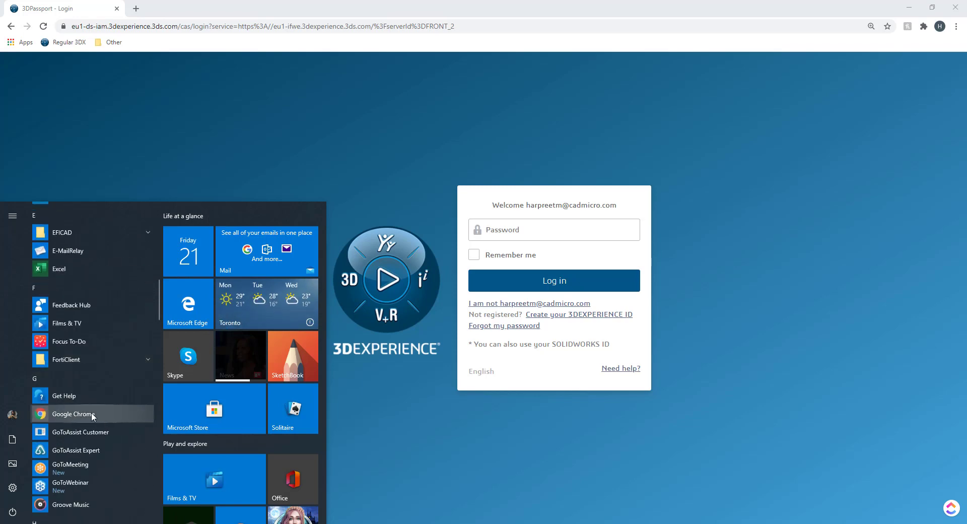
pyautogui.scroll(-3)
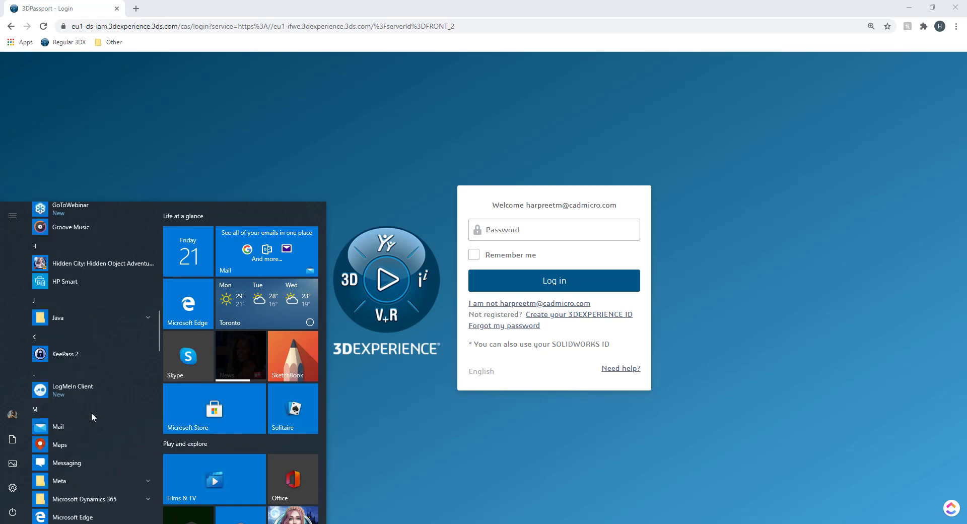
pyautogui.scroll(-3)
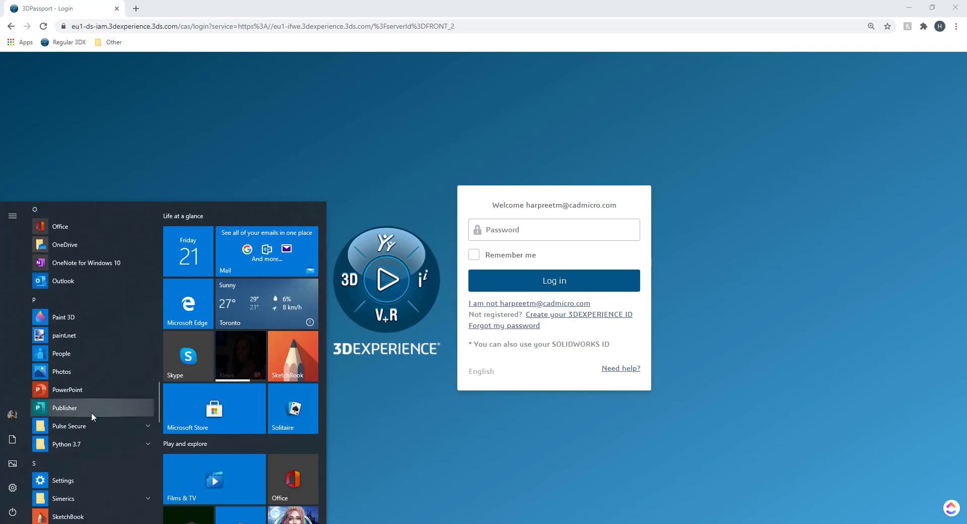
pyautogui.scroll(-3)
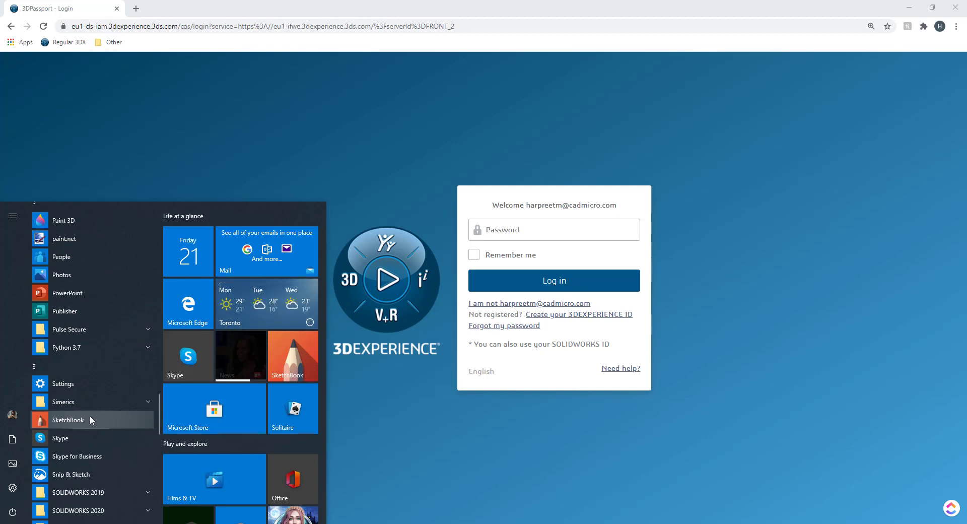
pyautogui.moveTo(90, 401)
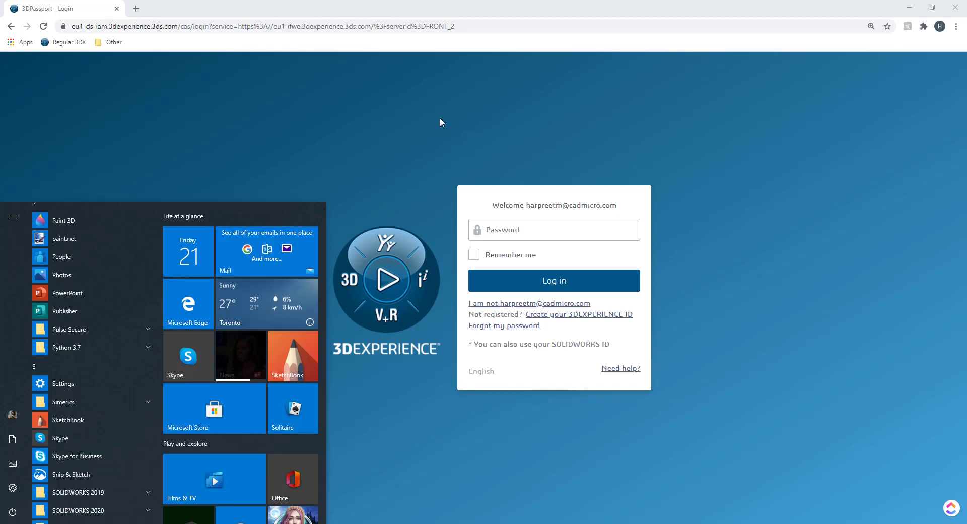
# - Dismiss the Start menu, enter the password and log in to 3DEXPERIENCE
pyautogui.click(536, 229)
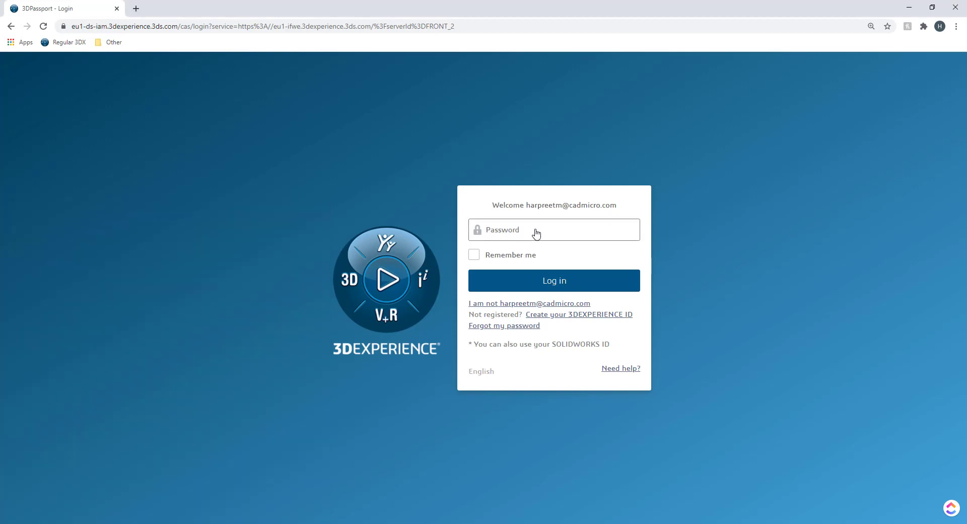
pyautogui.click(536, 230)
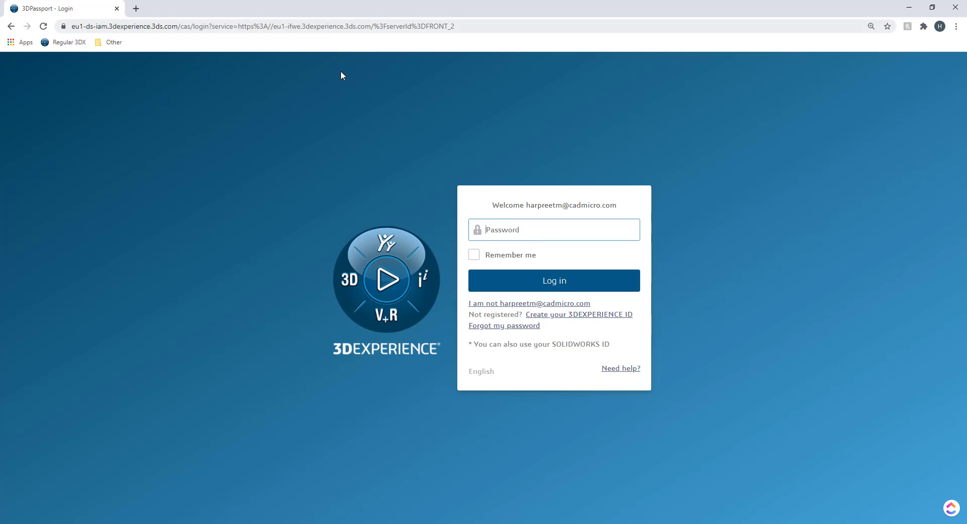
pyautogui.click(553, 280)
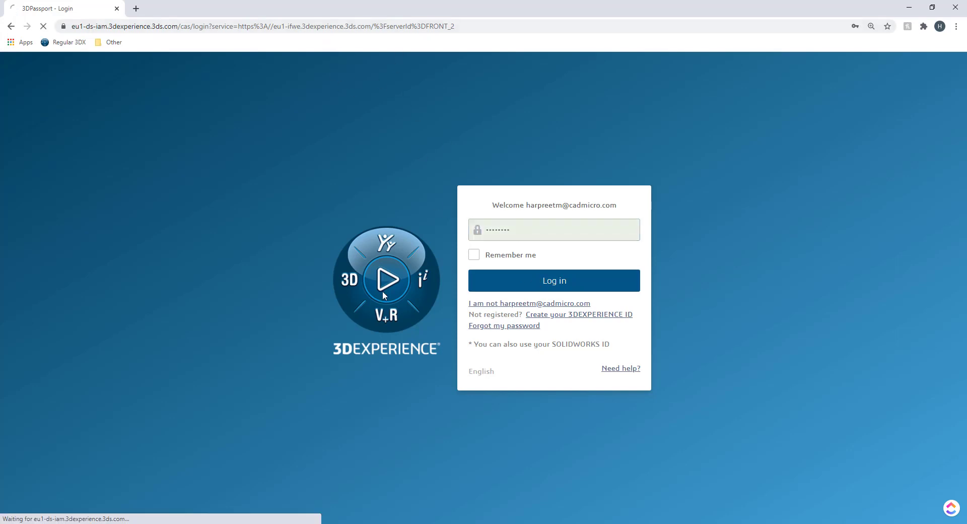
pyautogui.click(554, 280)
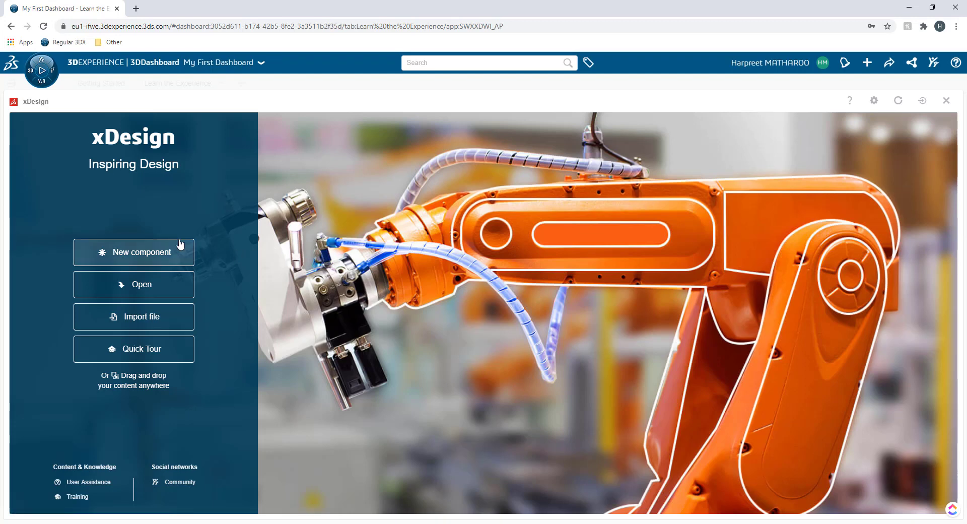
pyautogui.moveTo(946, 100)
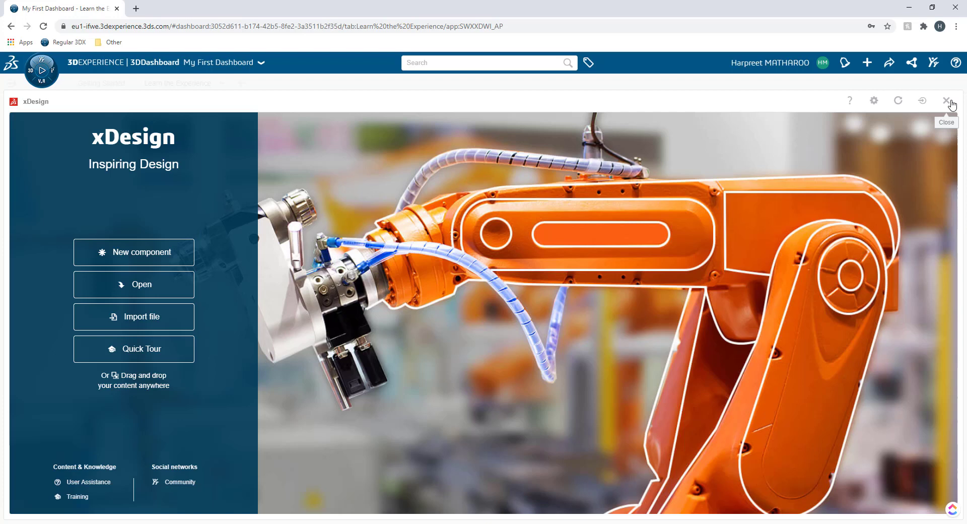
pyautogui.click(946, 101)
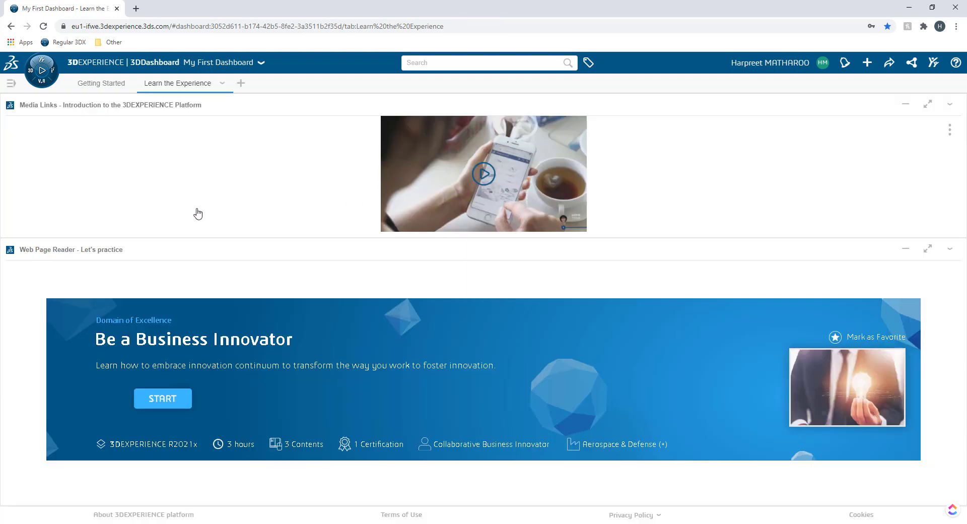
pyautogui.moveTo(44, 69)
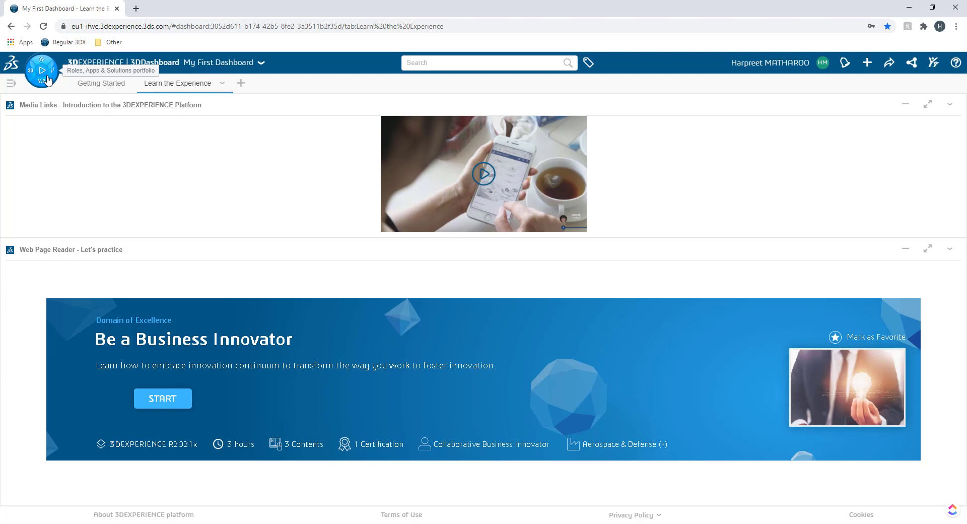
pyautogui.click(44, 69)
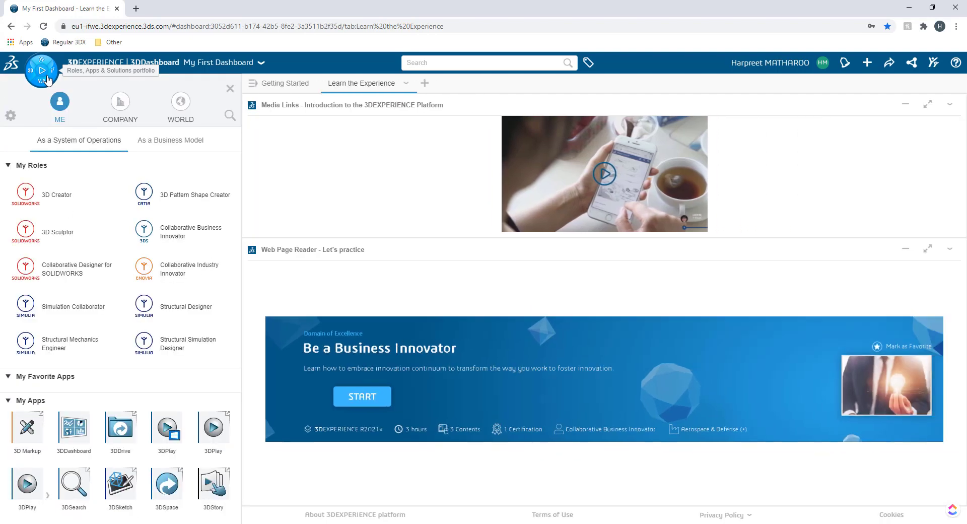
pyautogui.moveTo(64, 156)
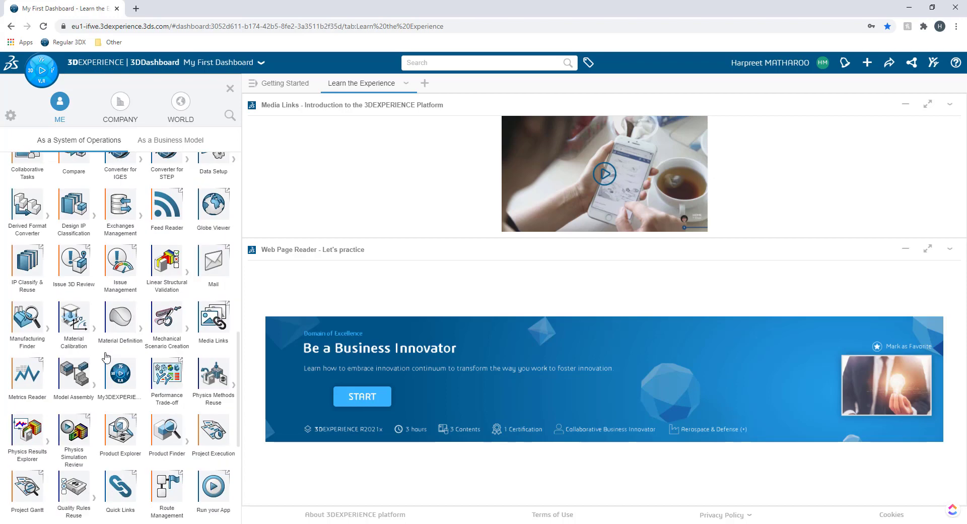
pyautogui.scroll(-3)
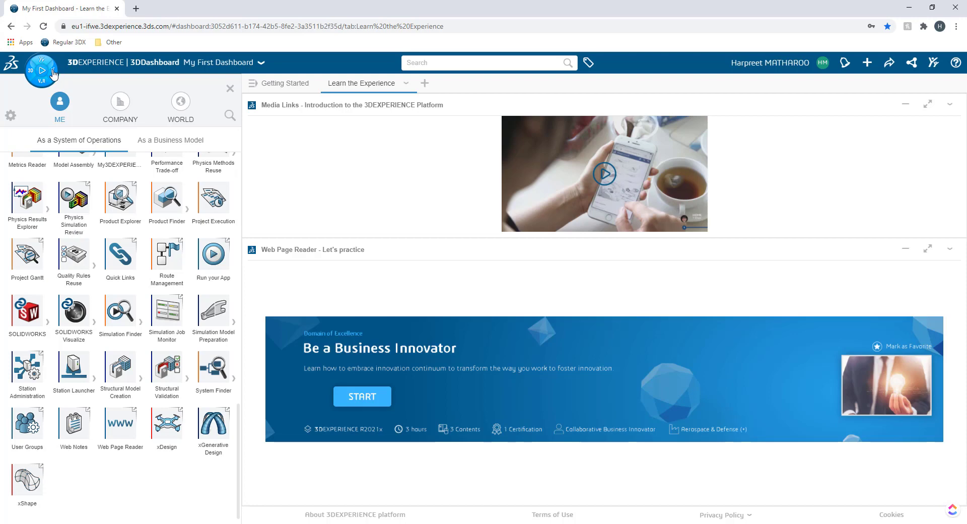
pyautogui.moveTo(116, 351)
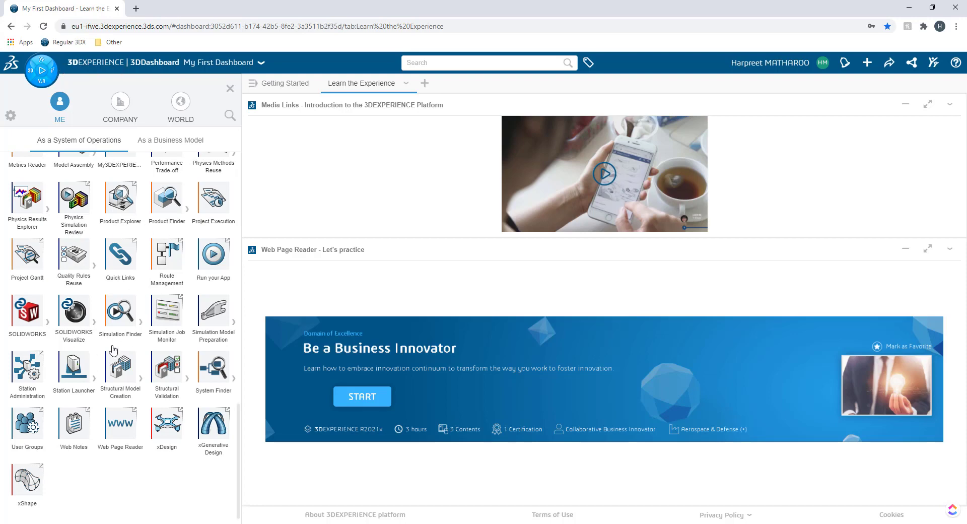
pyautogui.moveTo(143, 392)
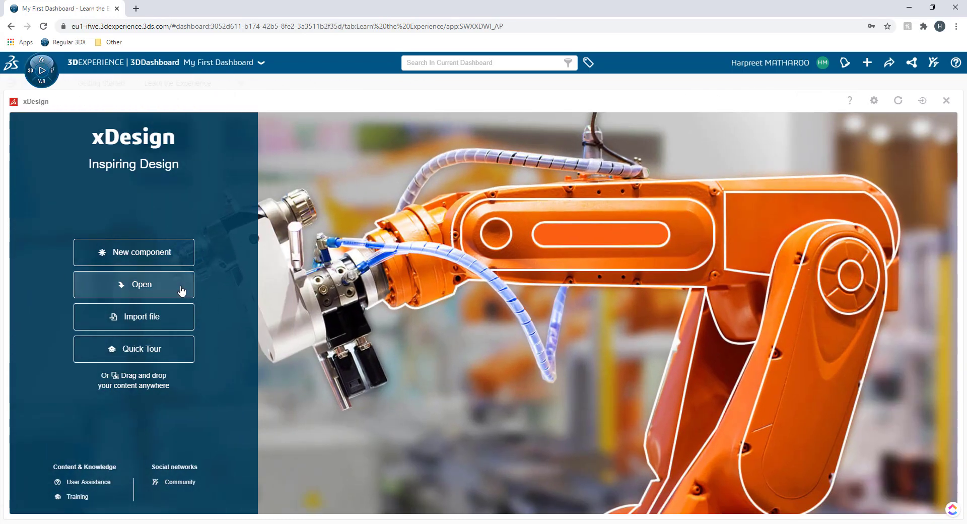
# - Open the Cast Base part from the 3DSearch results on the welcome screen
pyautogui.click(134, 285)
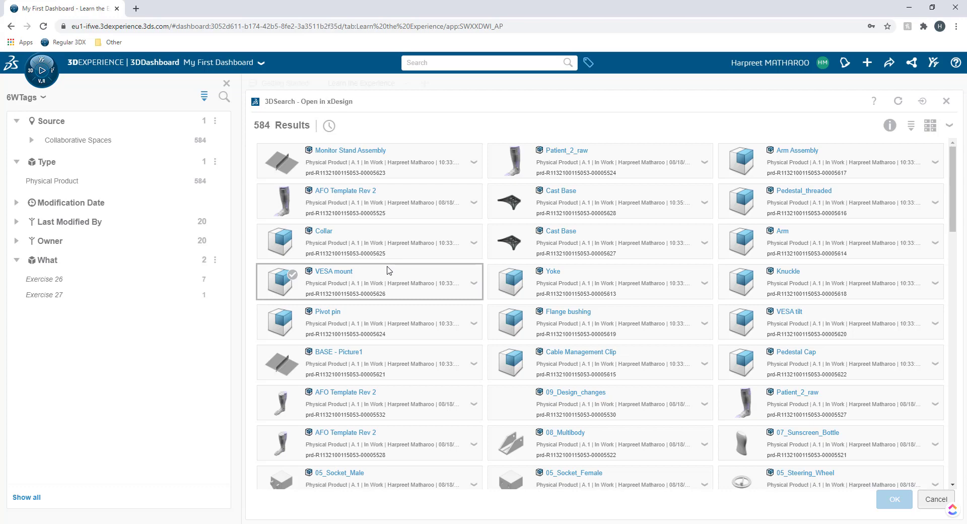
pyautogui.click(556, 202)
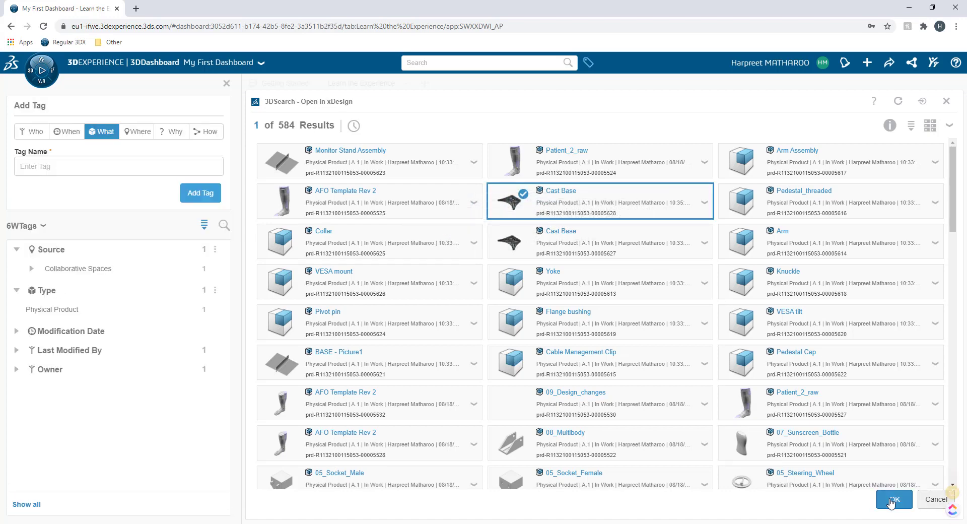
pyautogui.click(895, 499)
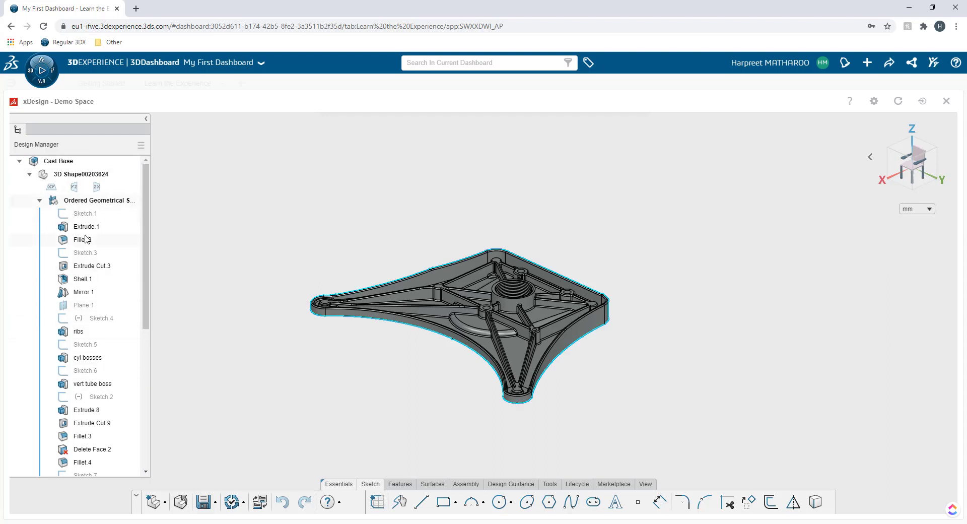
pyautogui.scroll(-3)
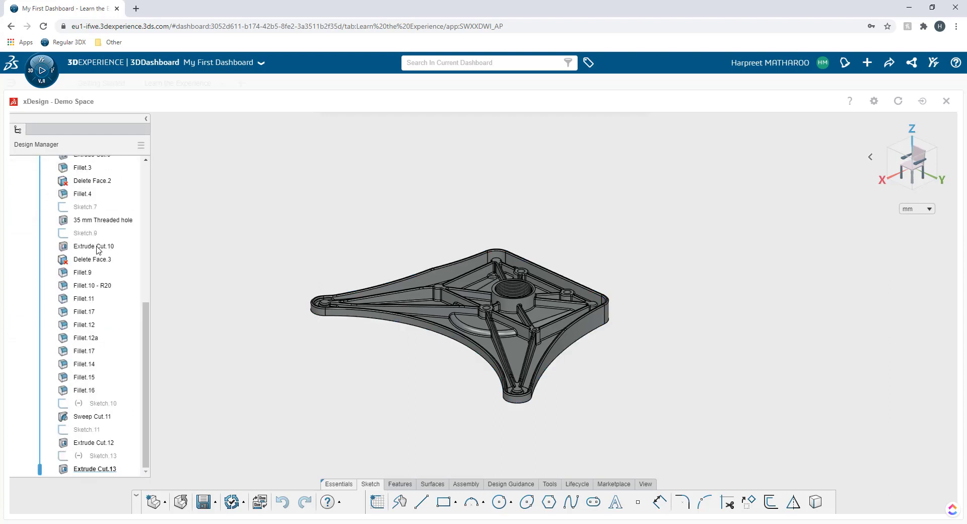
pyautogui.moveTo(99, 248)
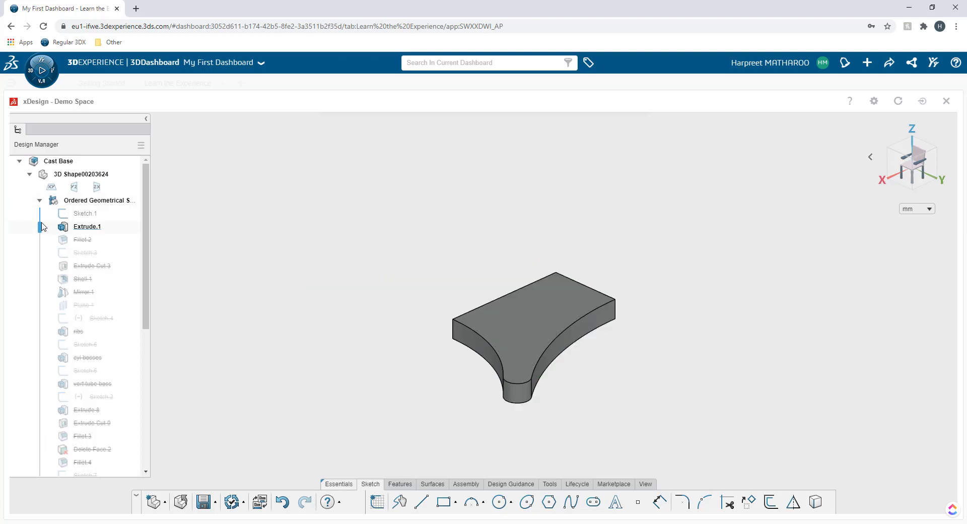
pyautogui.click(83, 240)
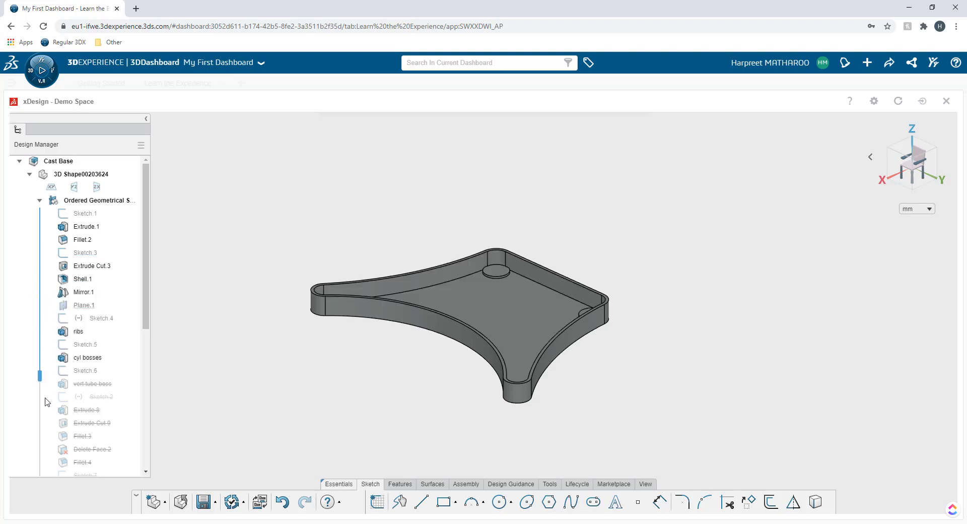
pyautogui.scroll(-3)
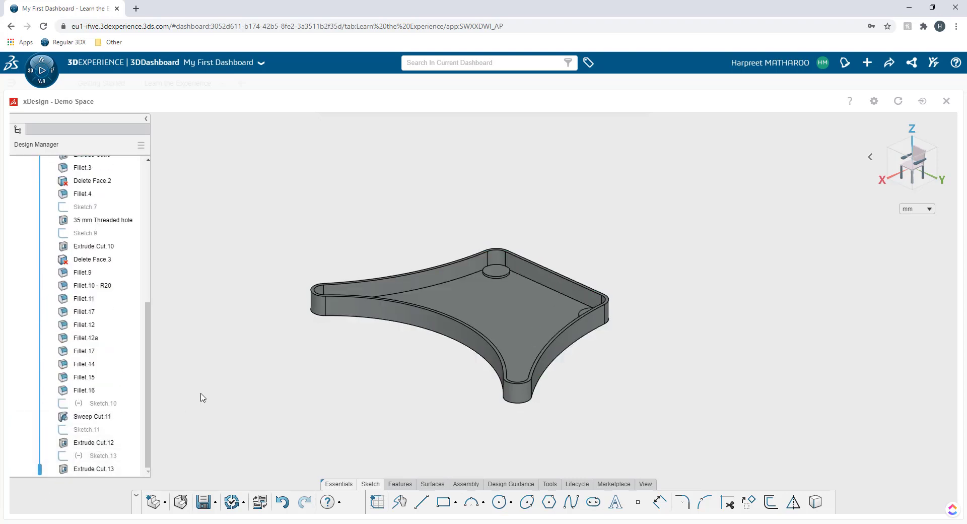
pyautogui.click(94, 468)
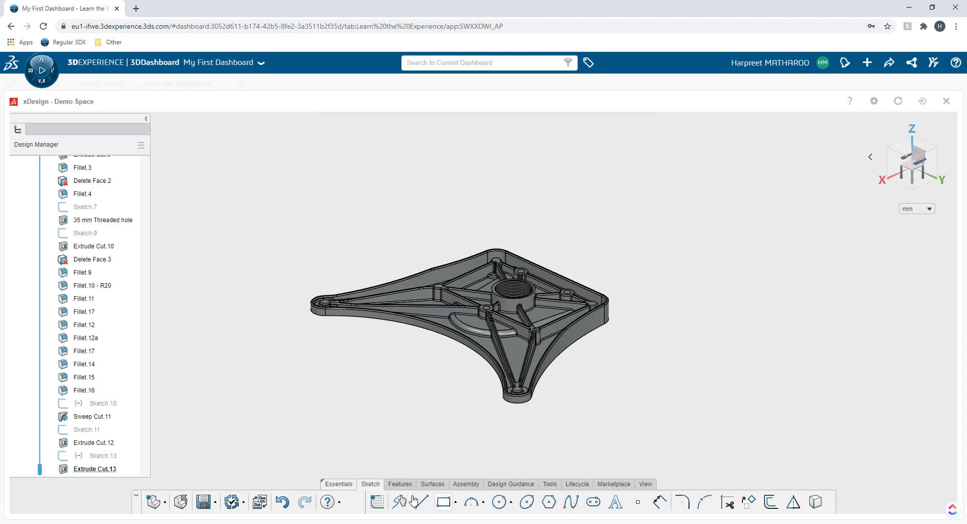
# - Browse the Features, Assembly, Design Guidance, Tools, Lifecycle, View and Marketplace tabs
pyautogui.click(399, 484)
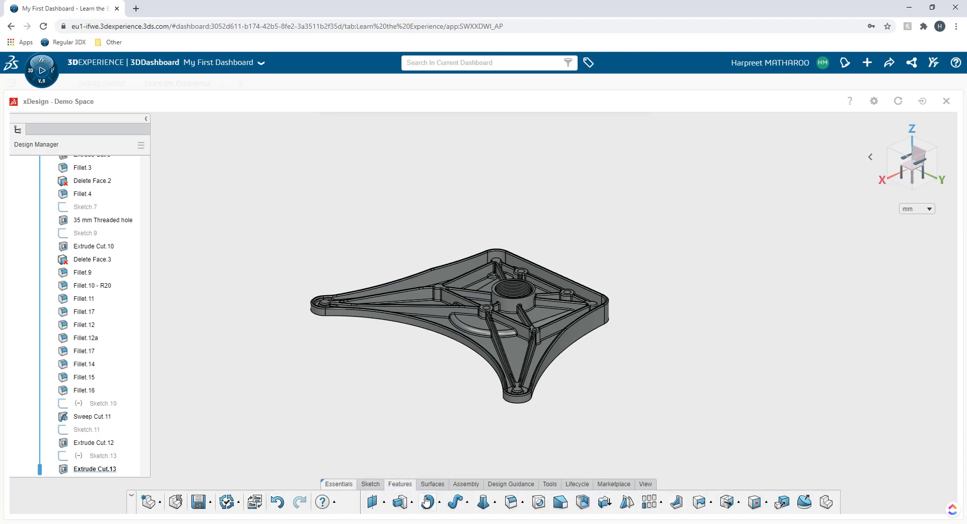
pyautogui.click(466, 484)
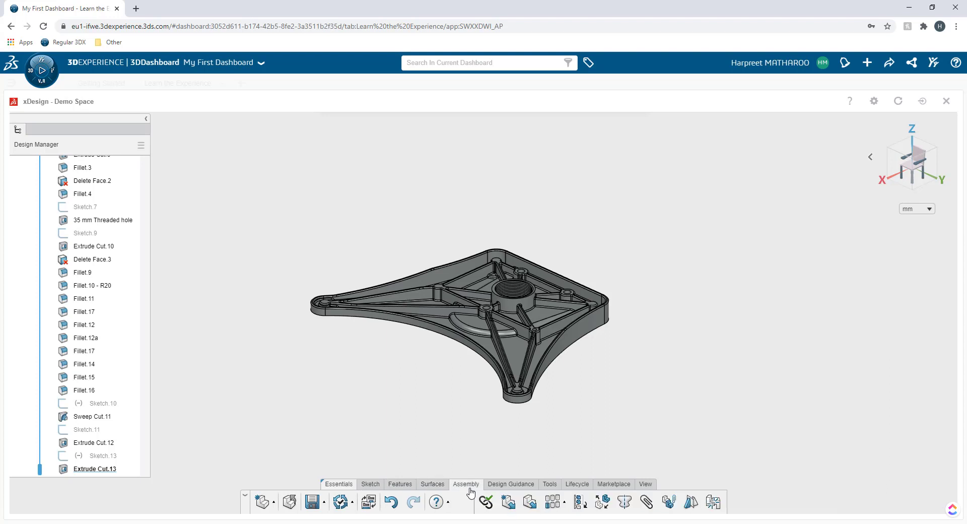
pyautogui.click(510, 484)
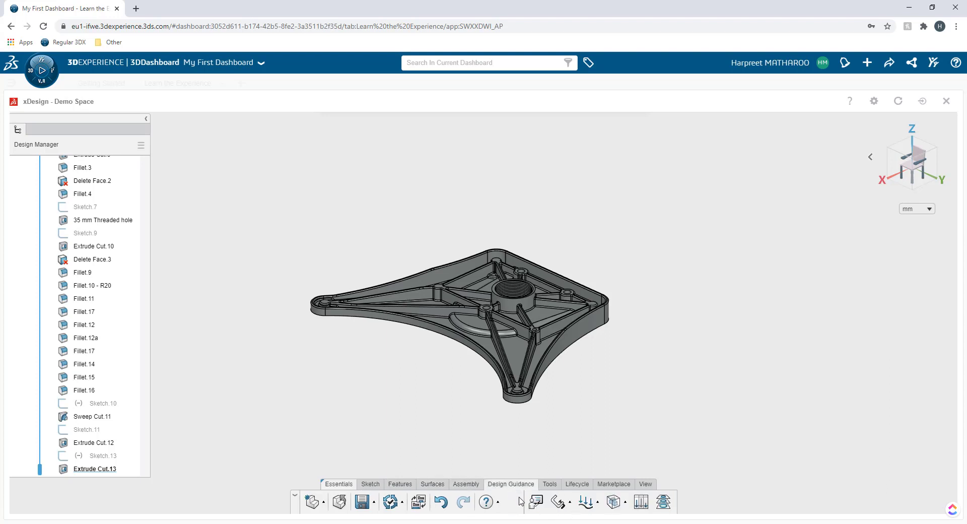
pyautogui.moveTo(523, 502)
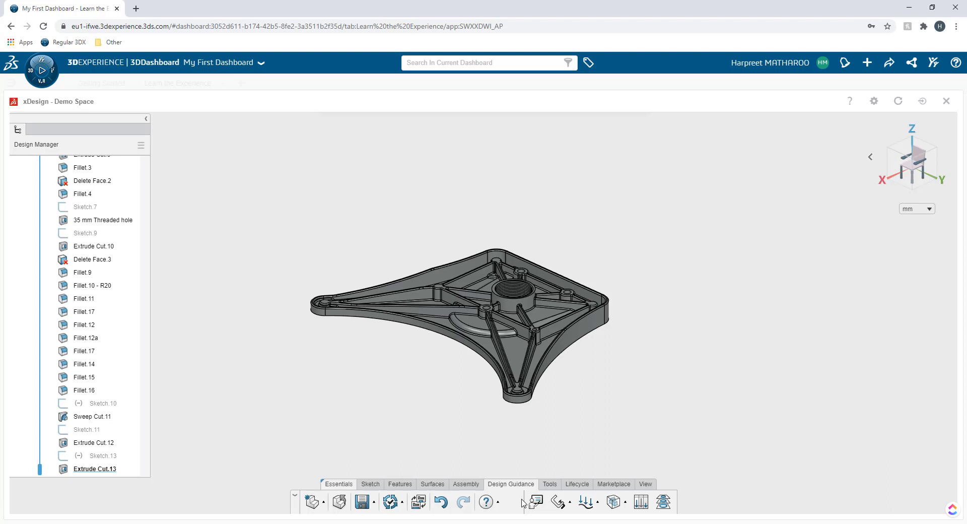
pyautogui.click(549, 484)
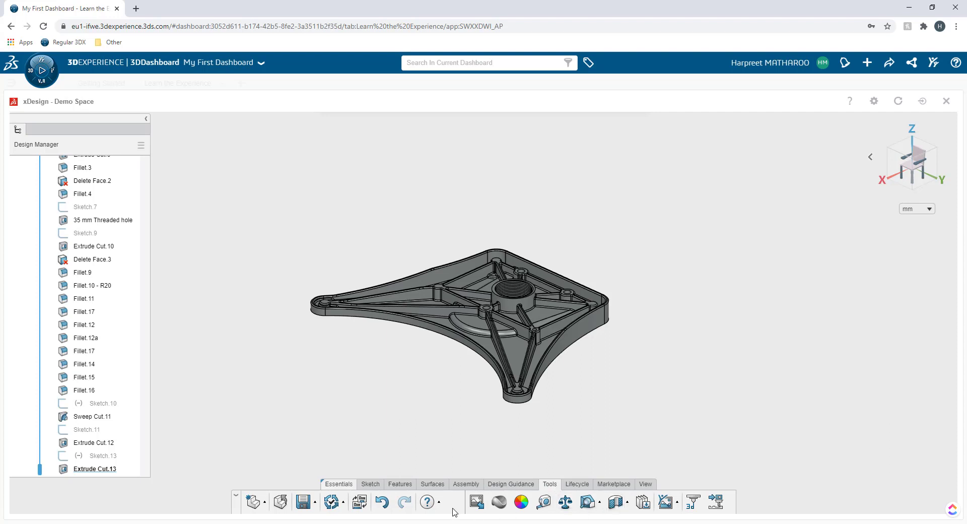
pyautogui.click(577, 483)
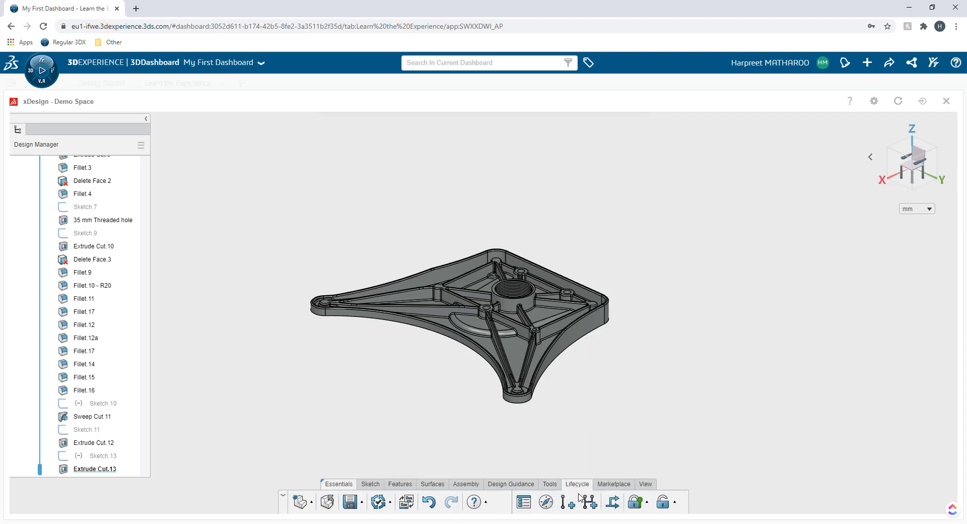
pyautogui.moveTo(512, 511)
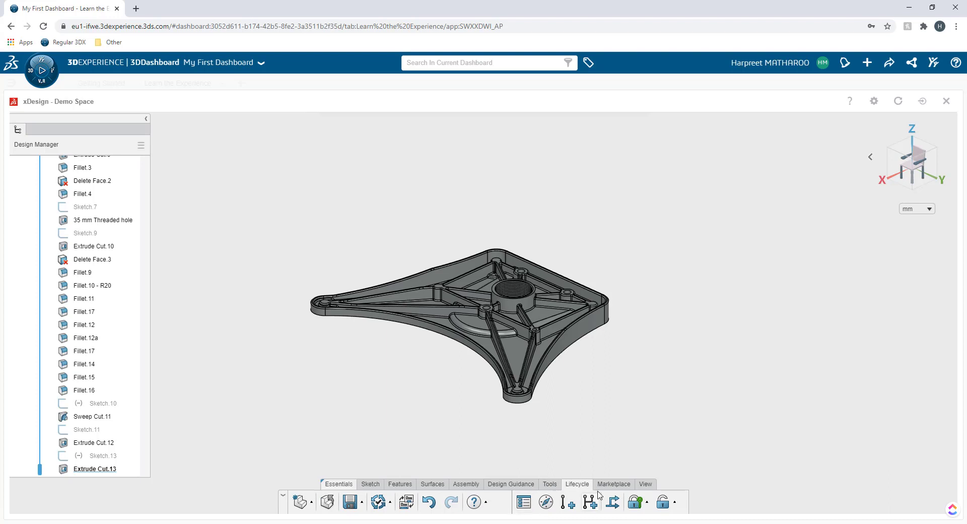
pyautogui.click(644, 484)
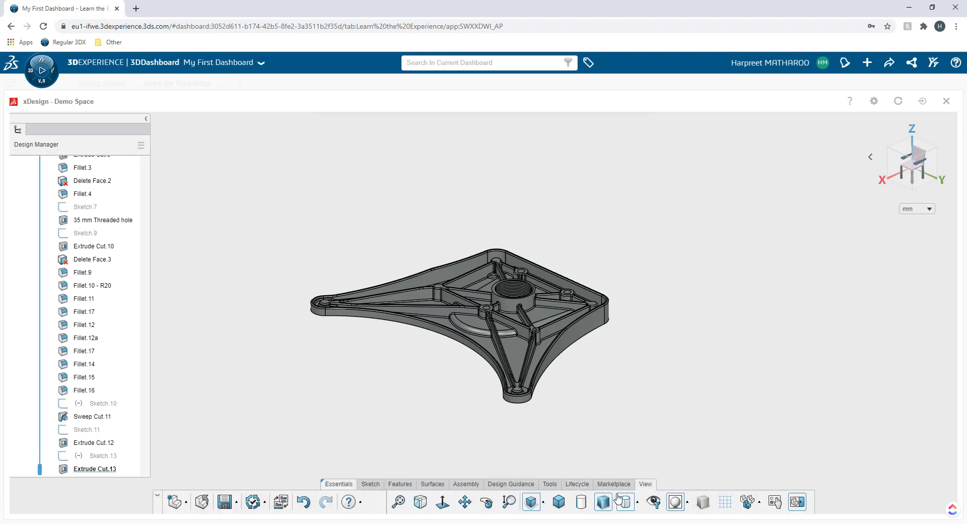
pyautogui.click(613, 484)
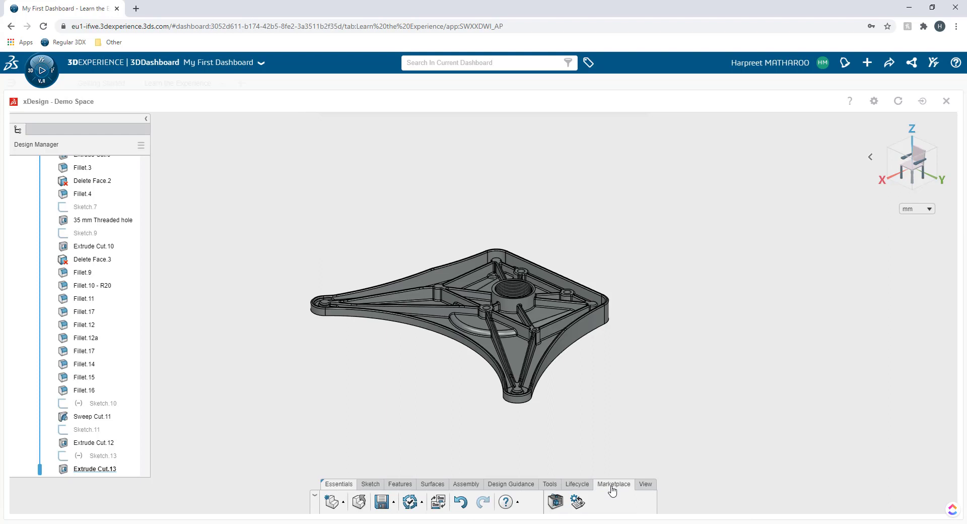
pyautogui.moveTo(339, 488)
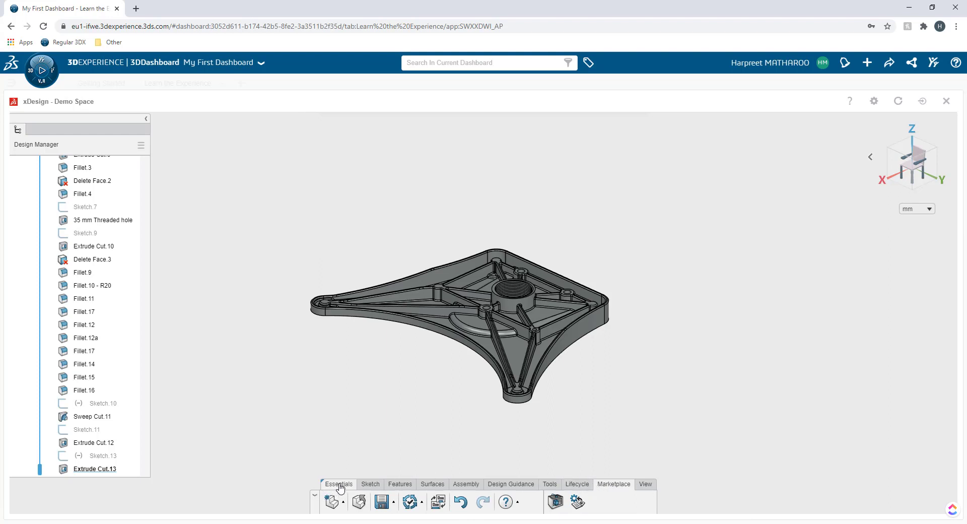
pyautogui.moveTo(370, 484)
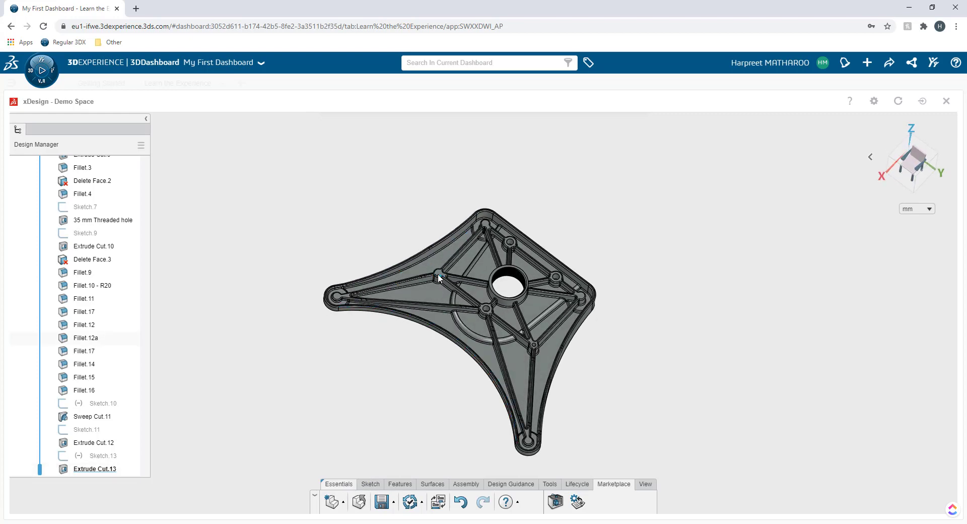
pyautogui.moveTo(439, 277)
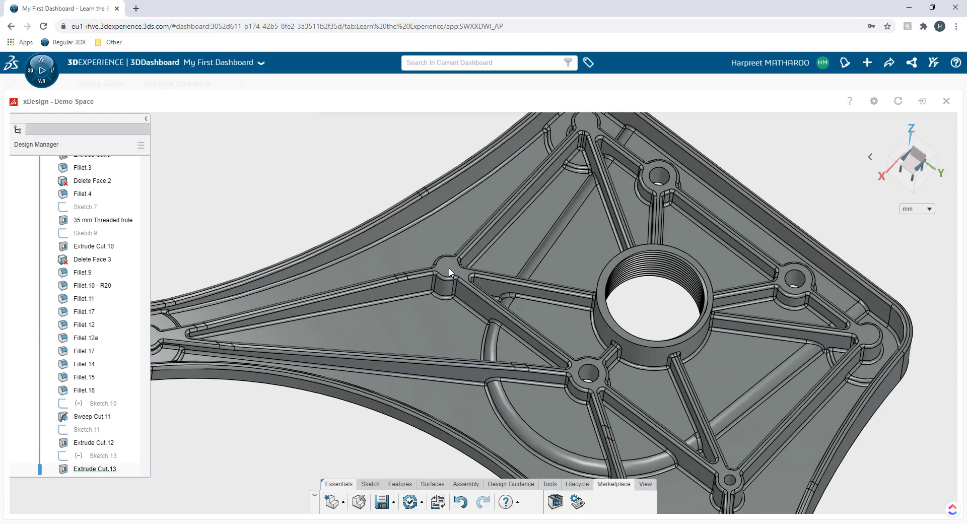
# - Draw a small circle at the rib junction in a new sketch on the rib face
pyautogui.click(92, 258)
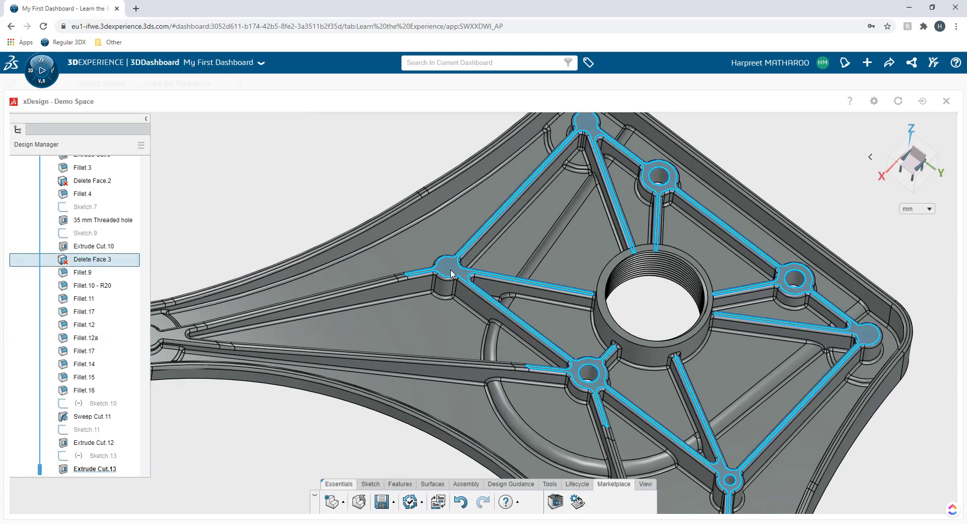
pyautogui.click(444, 272)
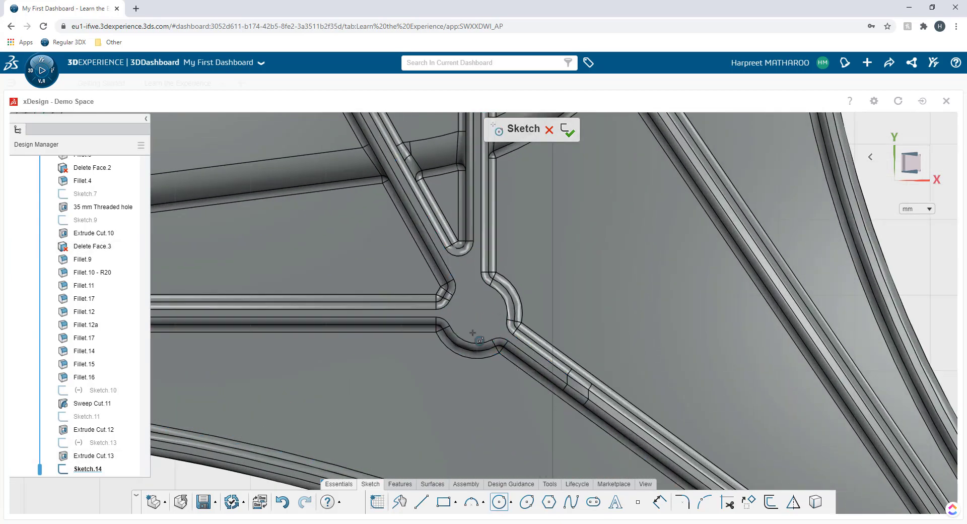
pyautogui.click(476, 313)
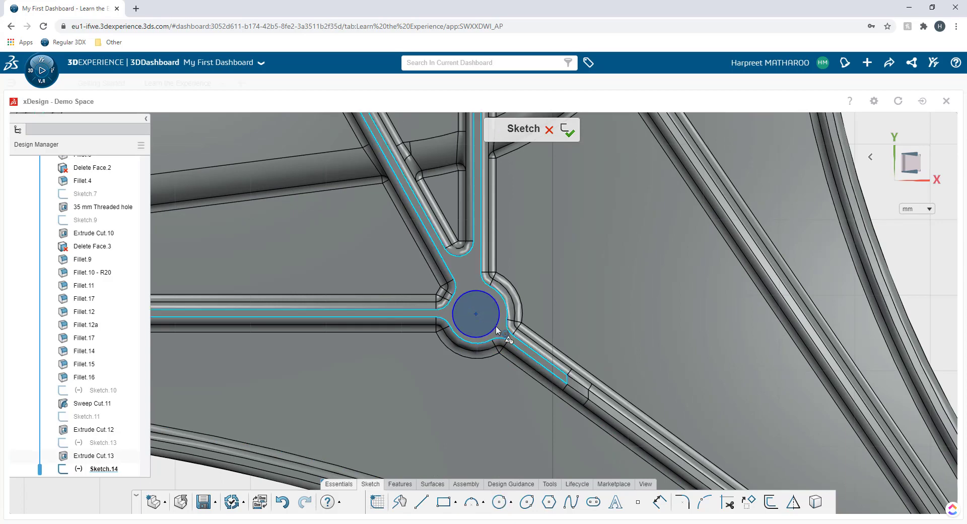
pyautogui.click(475, 314)
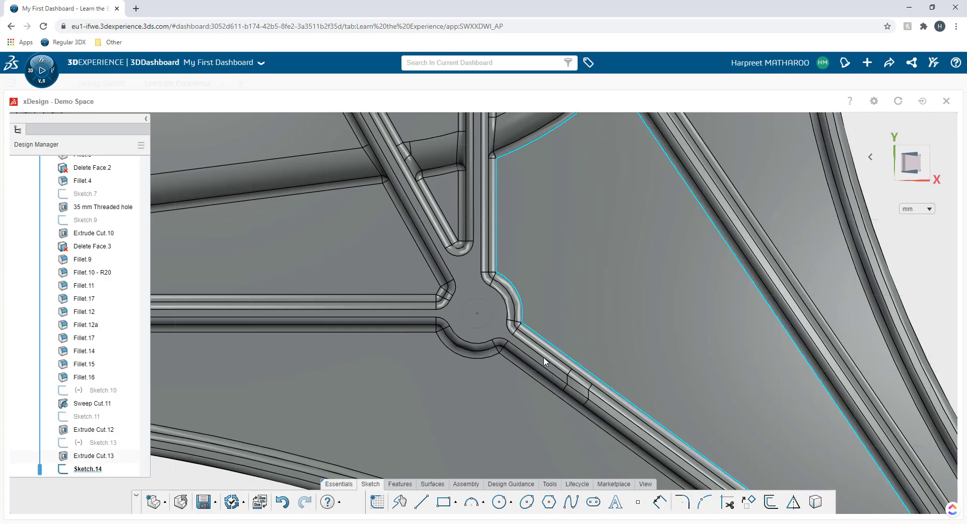
pyautogui.moveTo(543, 362); pyautogui.dragTo(533, 299)
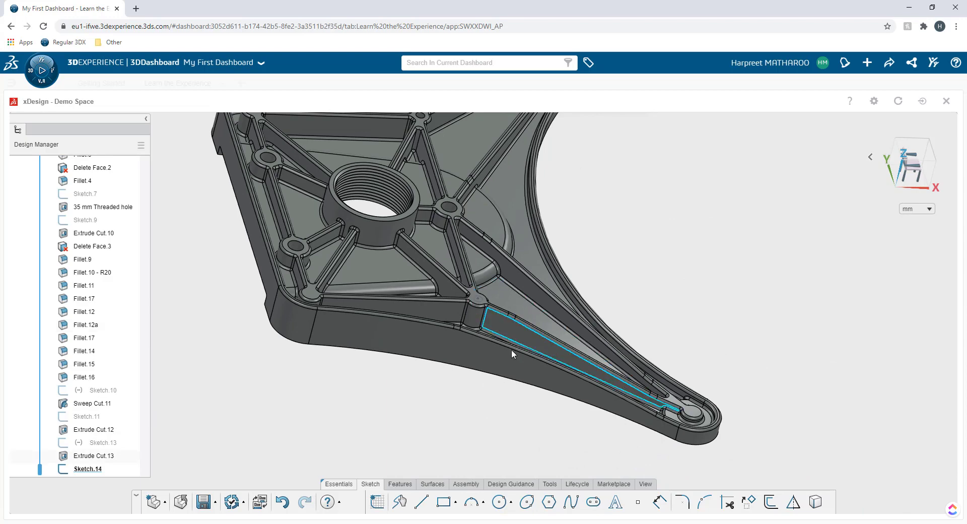
# - Start an Extrude feature on Sketch.14 from the Features tools
pyautogui.click(400, 484)
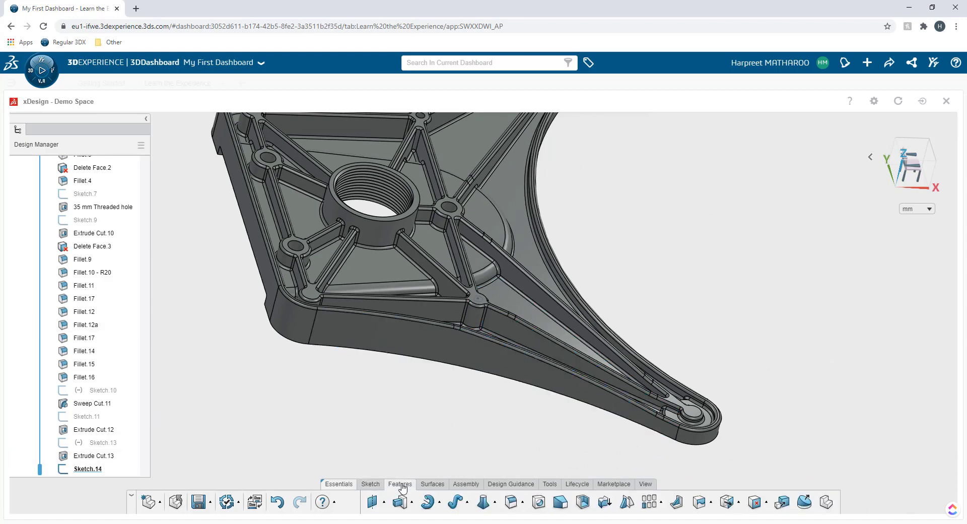
pyautogui.moveTo(399, 501)
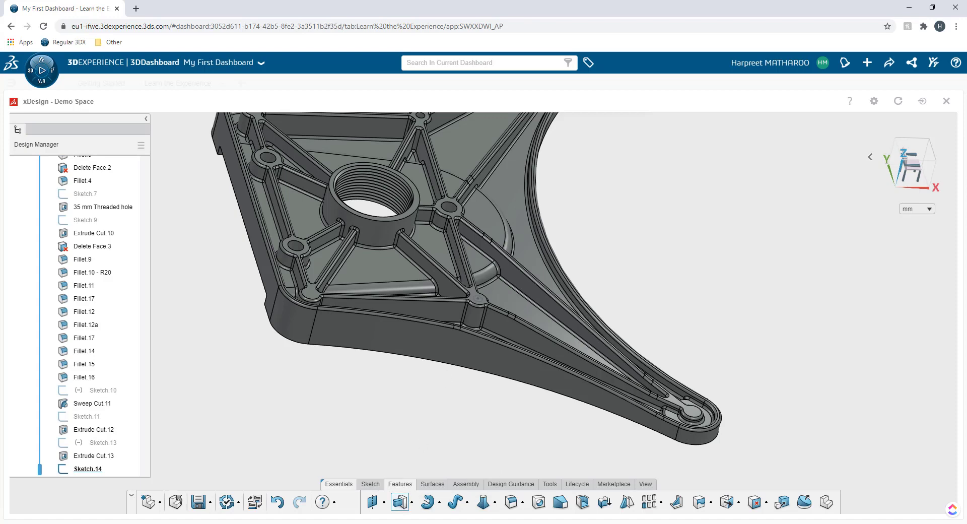
pyautogui.click(399, 501)
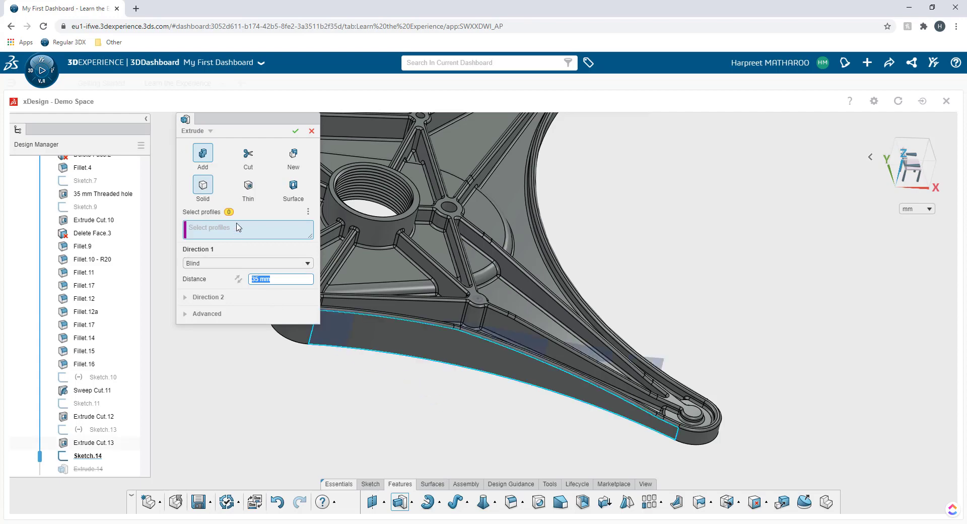
pyautogui.moveTo(243, 235)
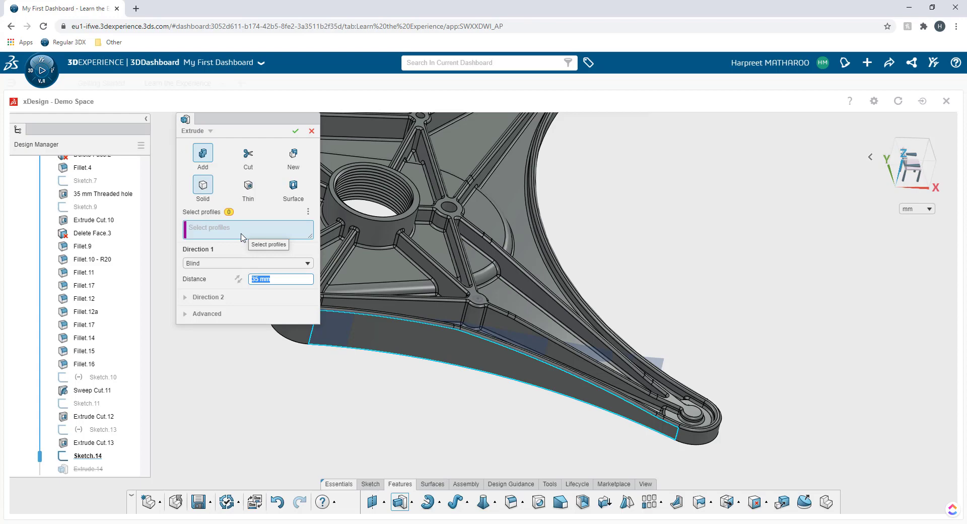
pyautogui.moveTo(203, 156)
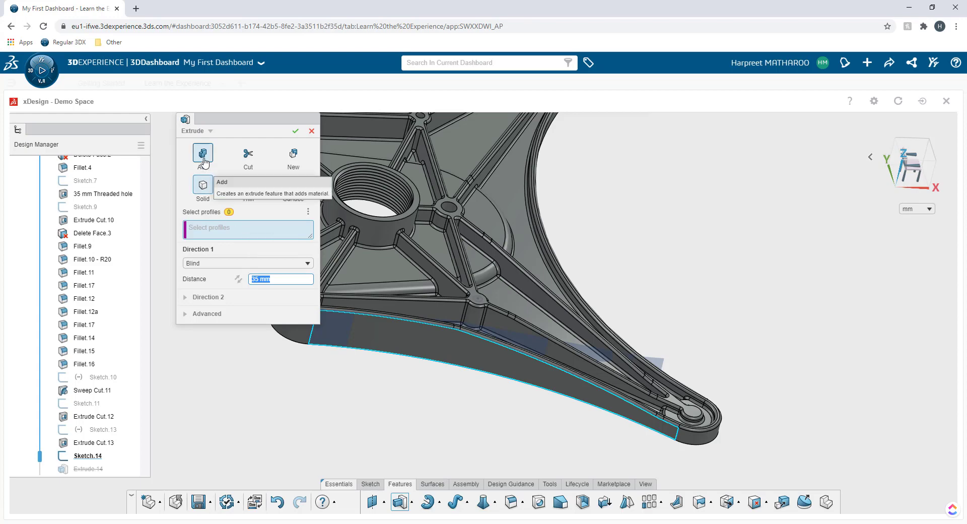
pyautogui.moveTo(203, 186)
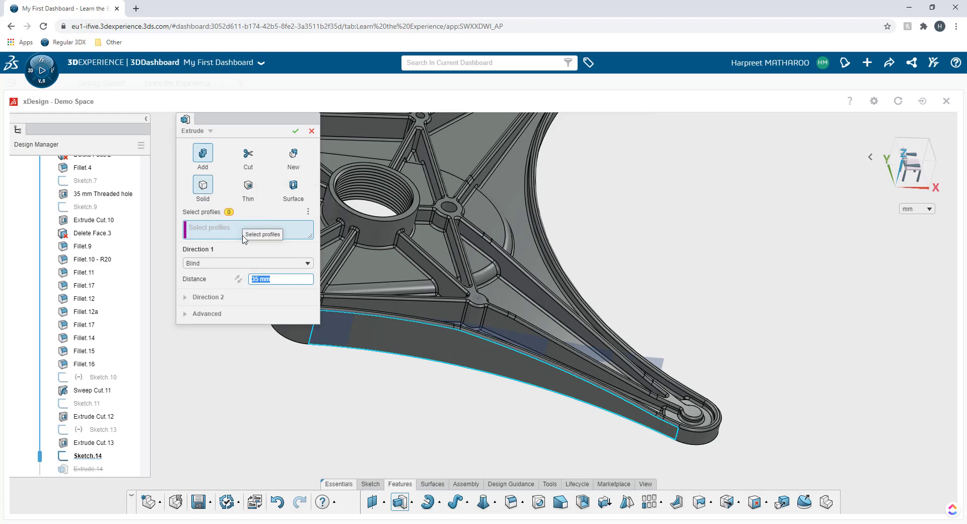
# - Set the feature type to Extrude as a solid cut at 35 mm blind
pyautogui.click(248, 154)
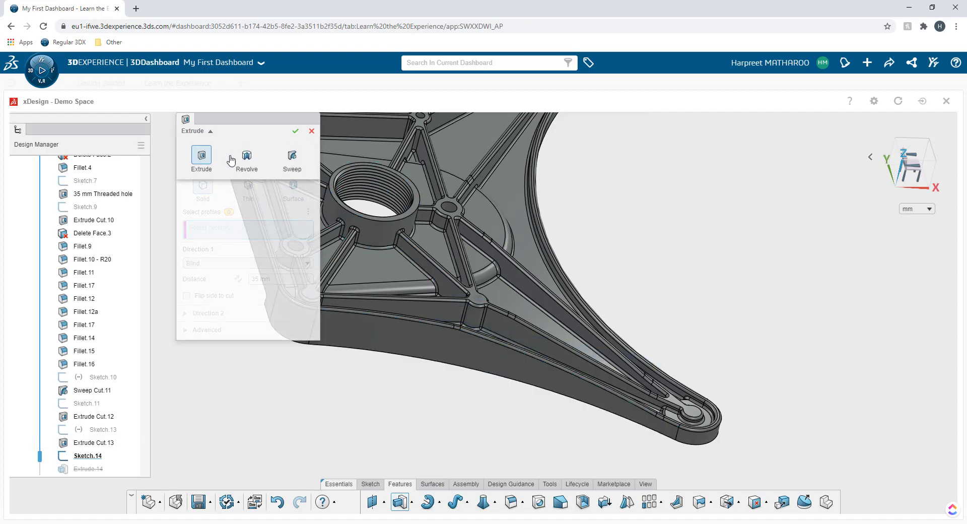
pyautogui.click(292, 156)
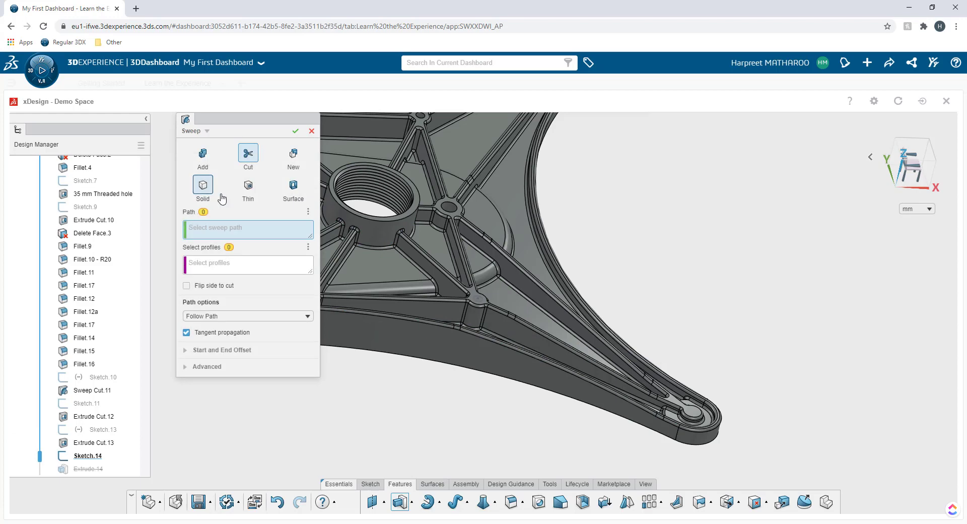
pyautogui.moveTo(221, 197)
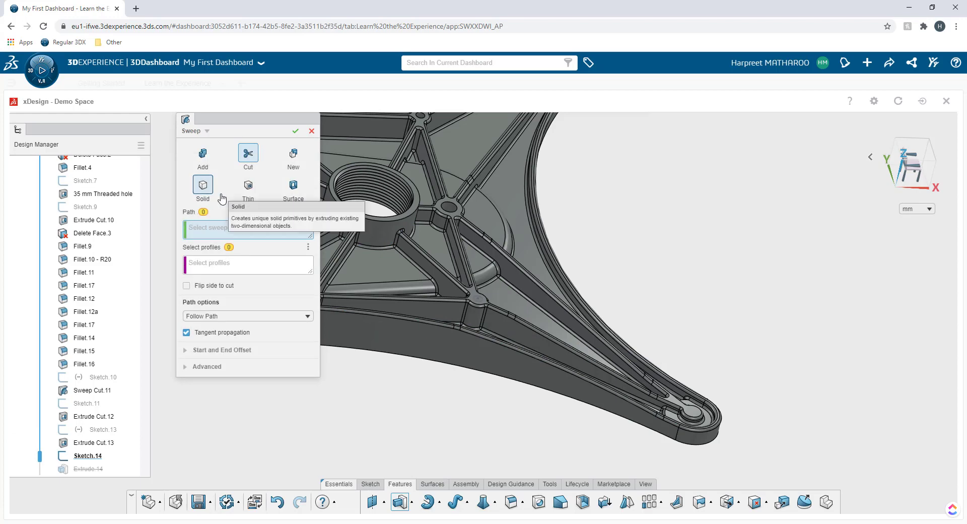
pyautogui.moveTo(208, 167)
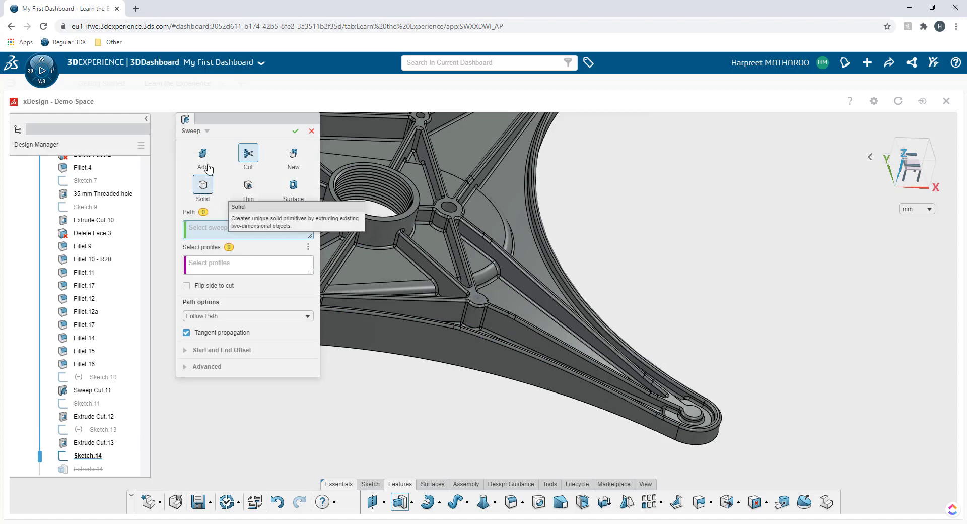
pyautogui.click(203, 131)
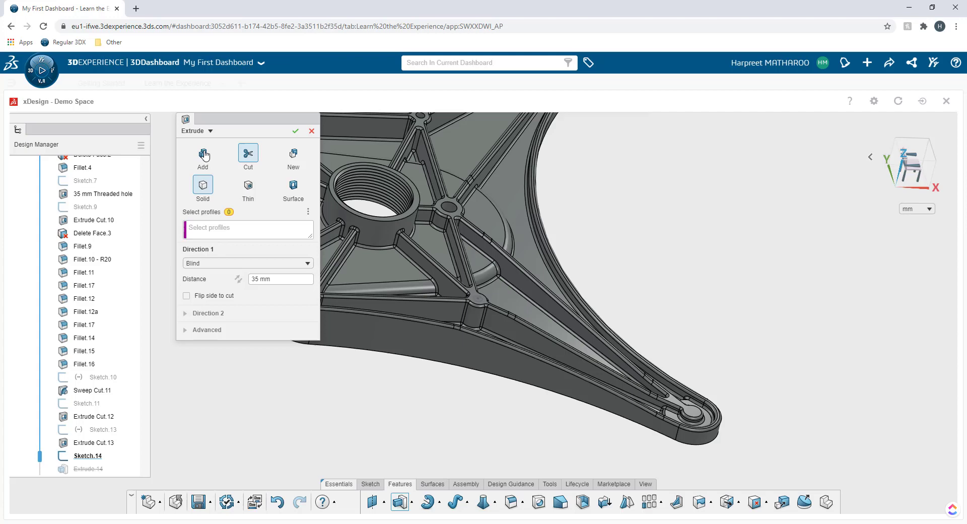
pyautogui.moveTo(486, 304)
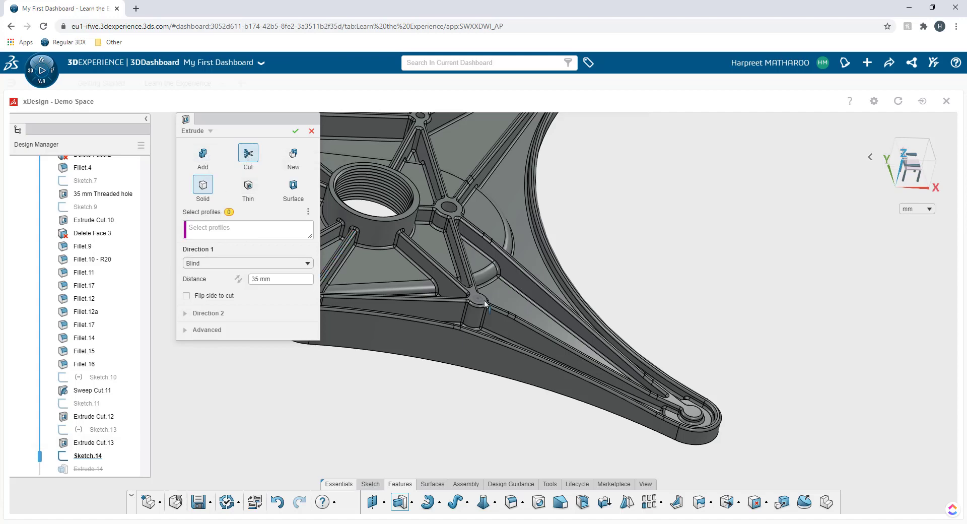
pyautogui.click(281, 278)
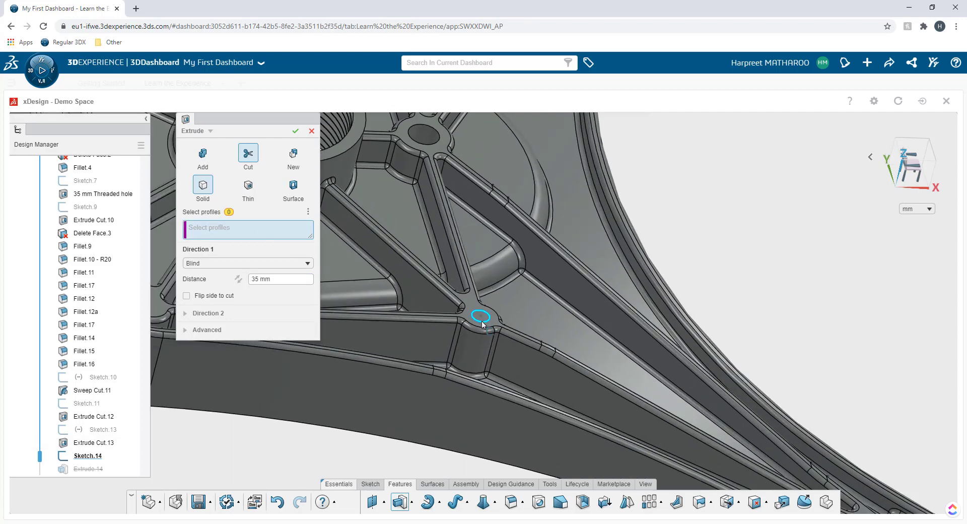
# - Cut the Arc.1 circle Through One Way with the cut direction reversed
pyautogui.click(481, 317)
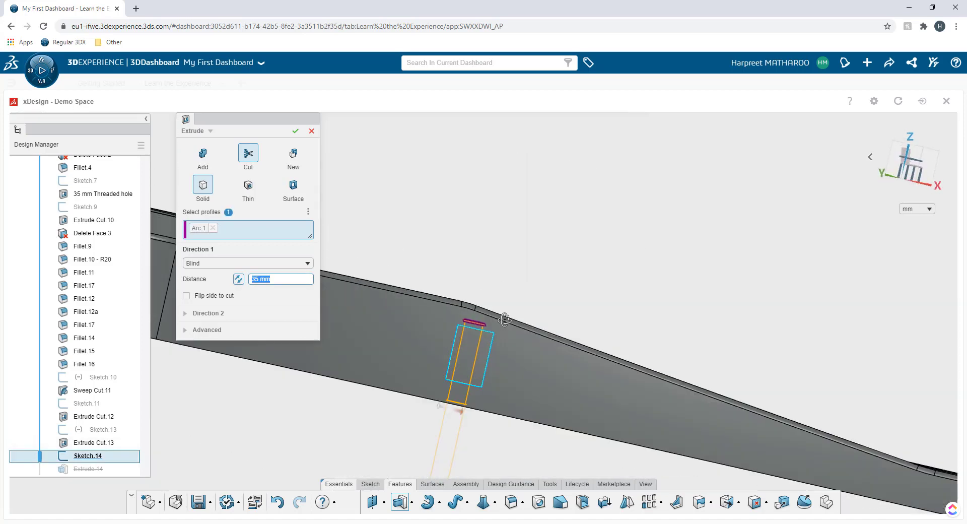
pyautogui.click(247, 263)
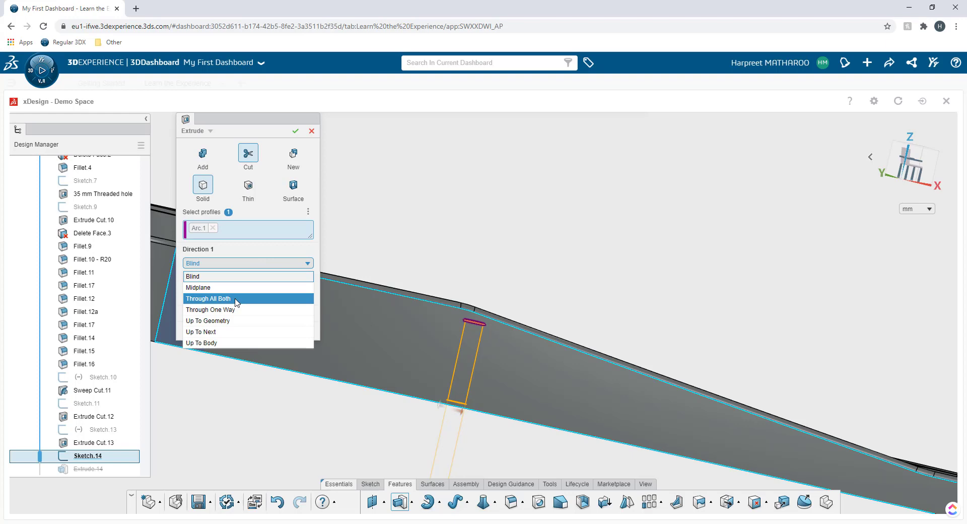
pyautogui.click(208, 309)
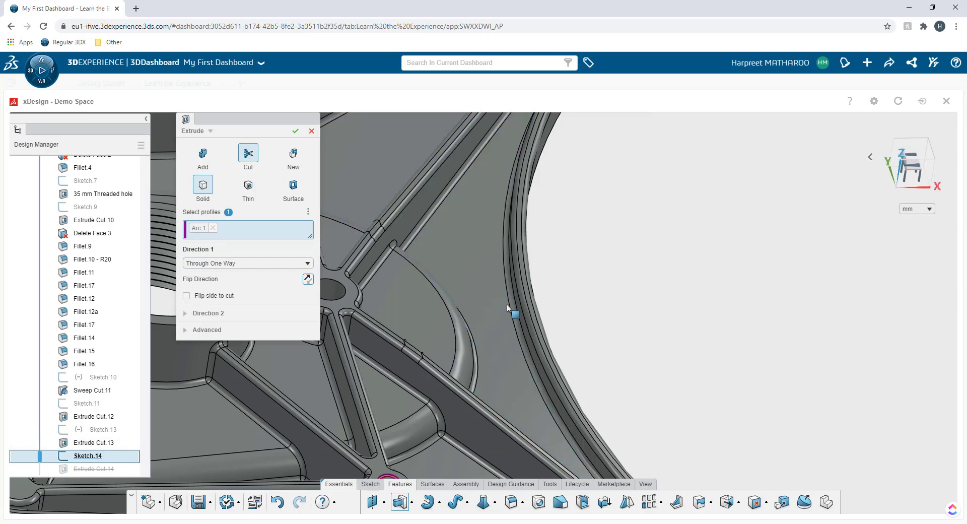
pyautogui.click(295, 131)
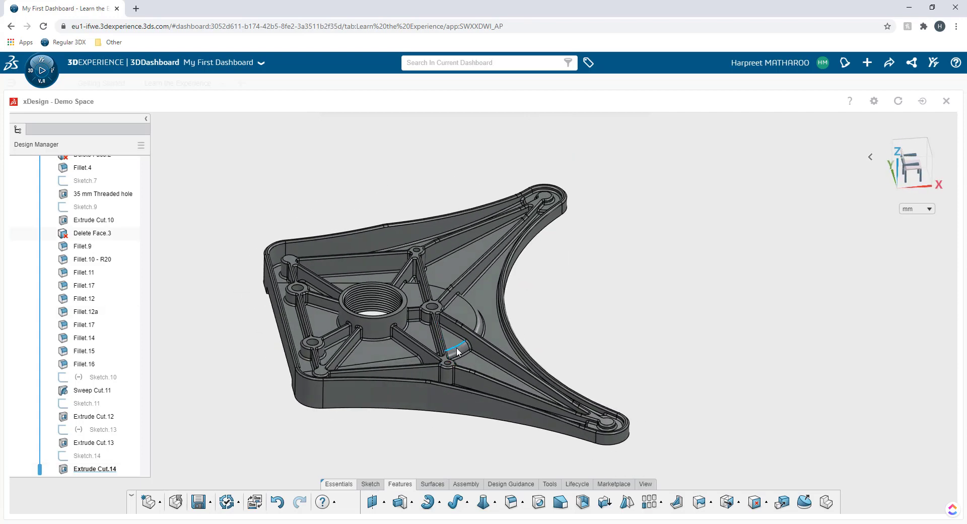
# - Close Cast Base and open Monitor Stand Assembly from 3DSearch
pyautogui.click(197, 502)
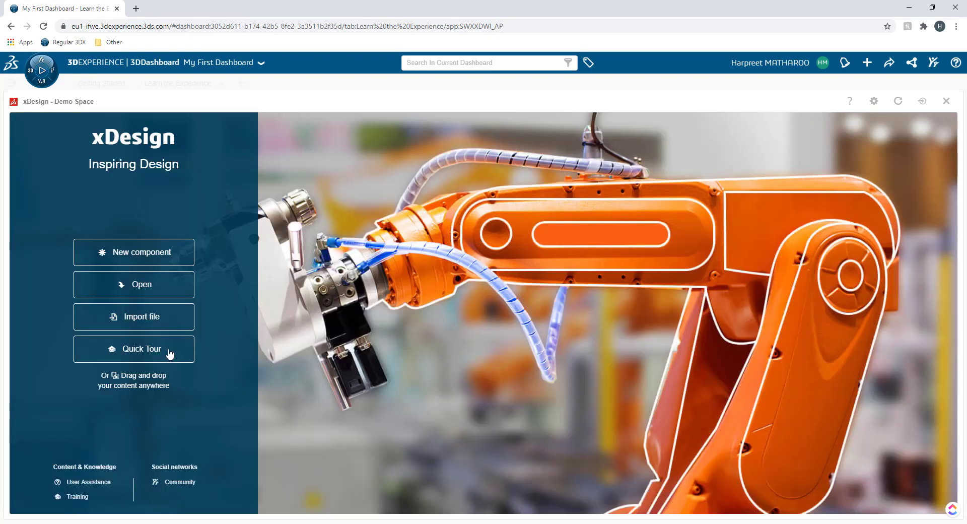
pyautogui.click(133, 284)
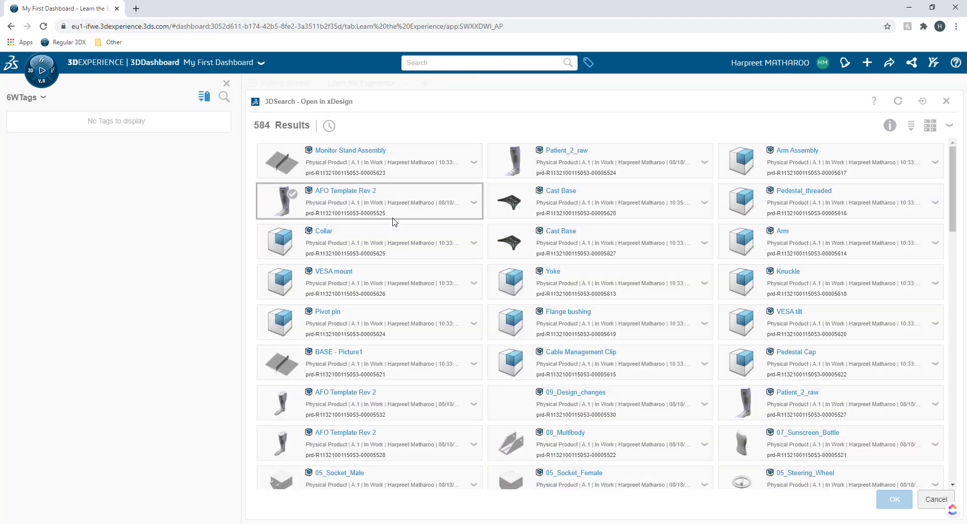
pyautogui.click(203, 95)
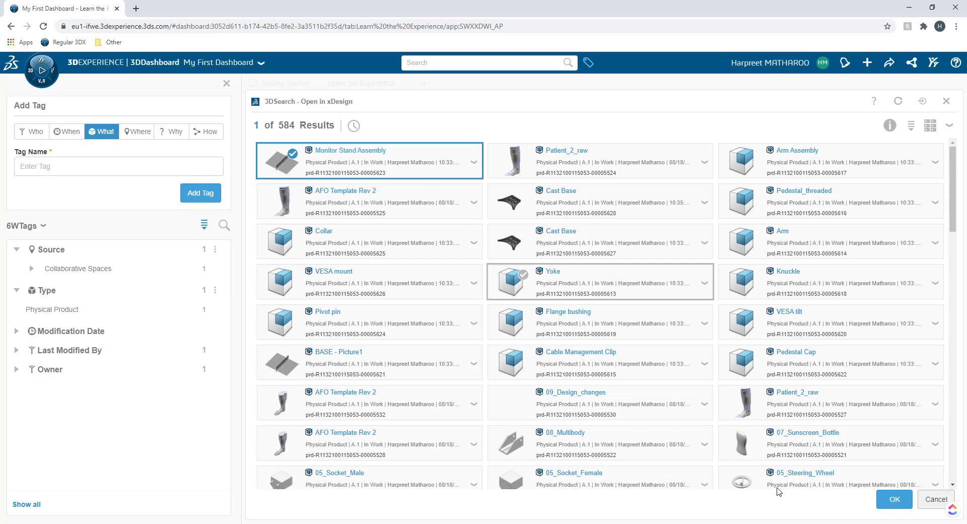
pyautogui.click(894, 498)
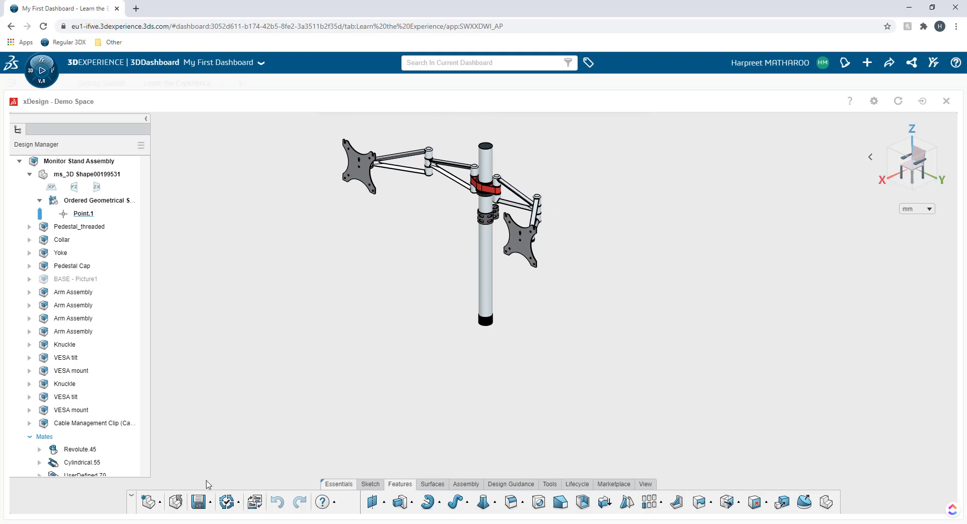
# - Insert one instance of Cast Base from 3DSearch as Cast Base.1
pyautogui.click(160, 501)
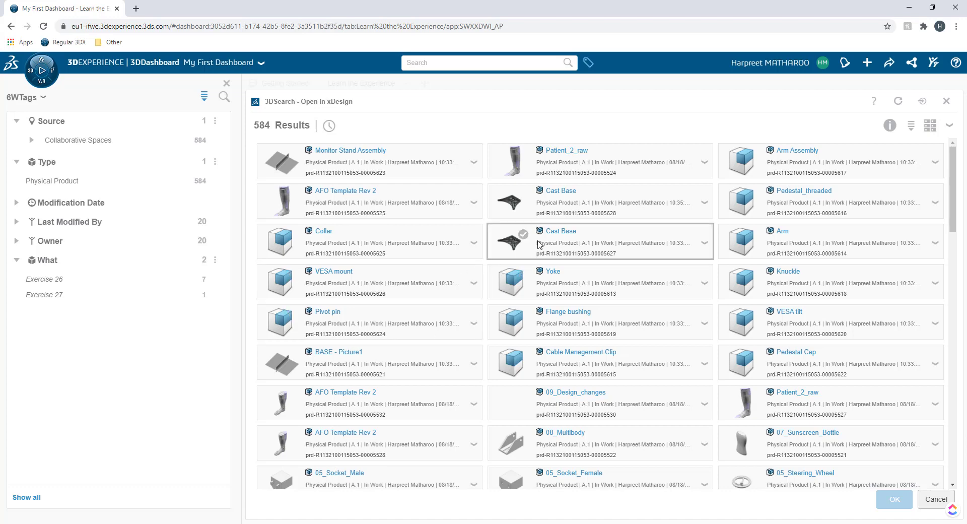
pyautogui.click(509, 201)
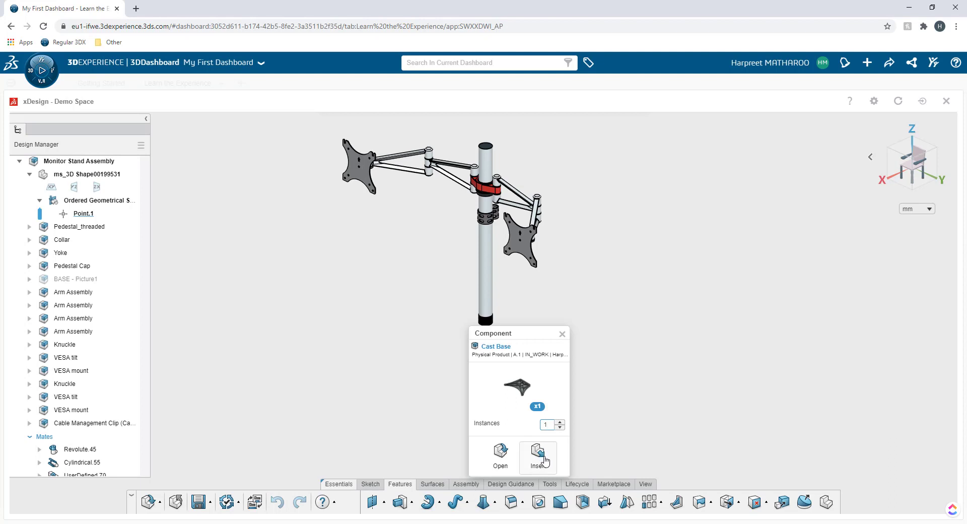
pyautogui.moveTo(547, 425)
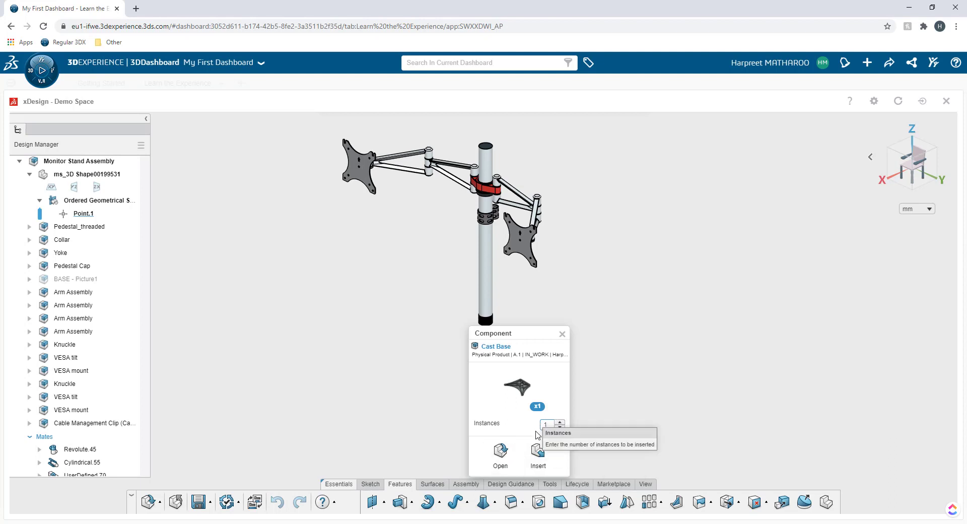
pyautogui.moveTo(538, 461)
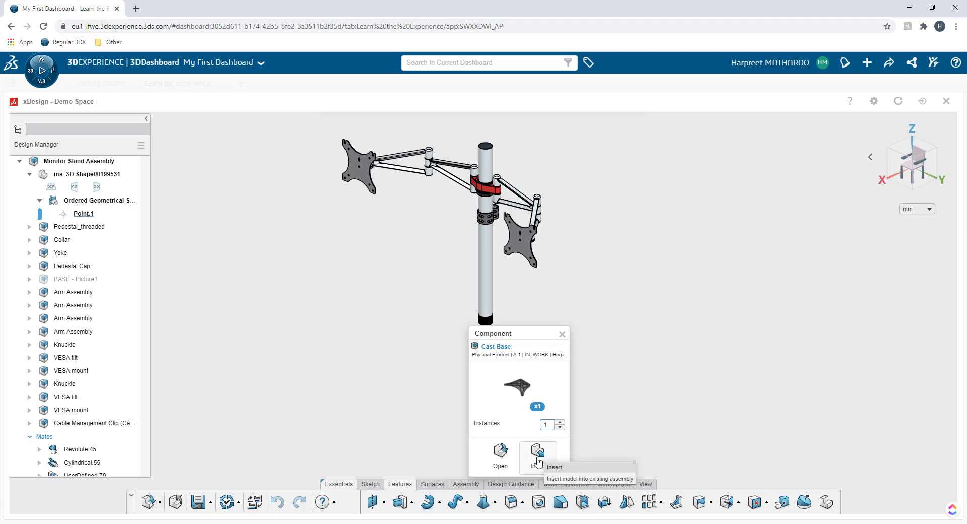
pyautogui.click(538, 453)
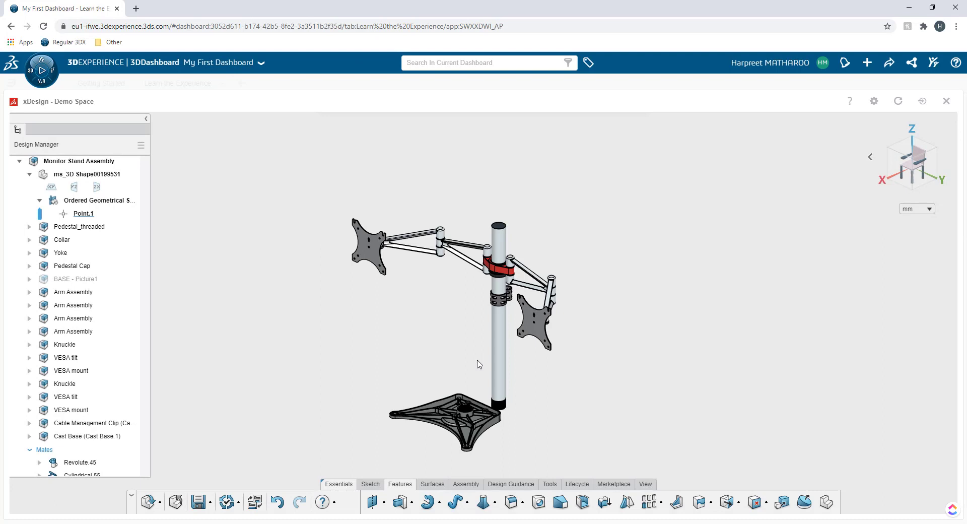
# - Select Pedestal_threaded and expand its feature history from Sketch.1 to Extrude Cut.8
pyautogui.click(80, 227)
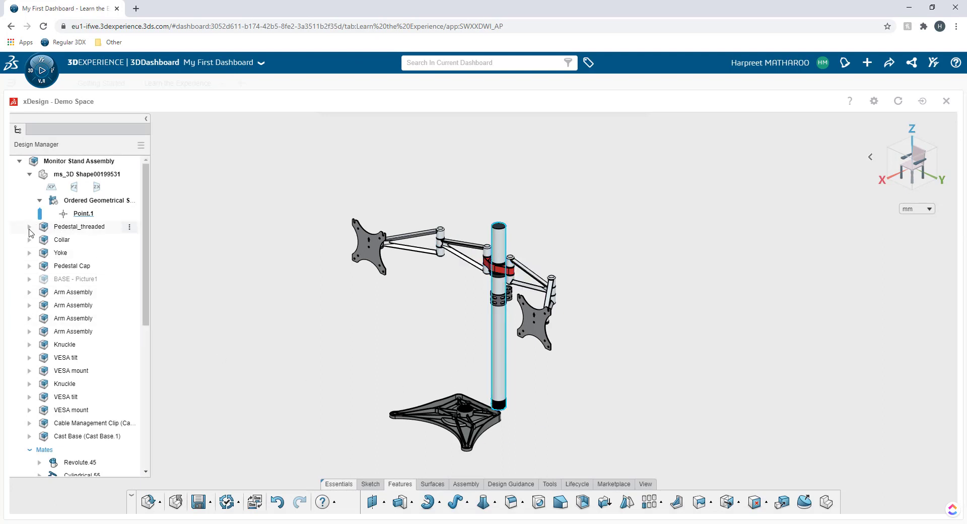
pyautogui.click(29, 226)
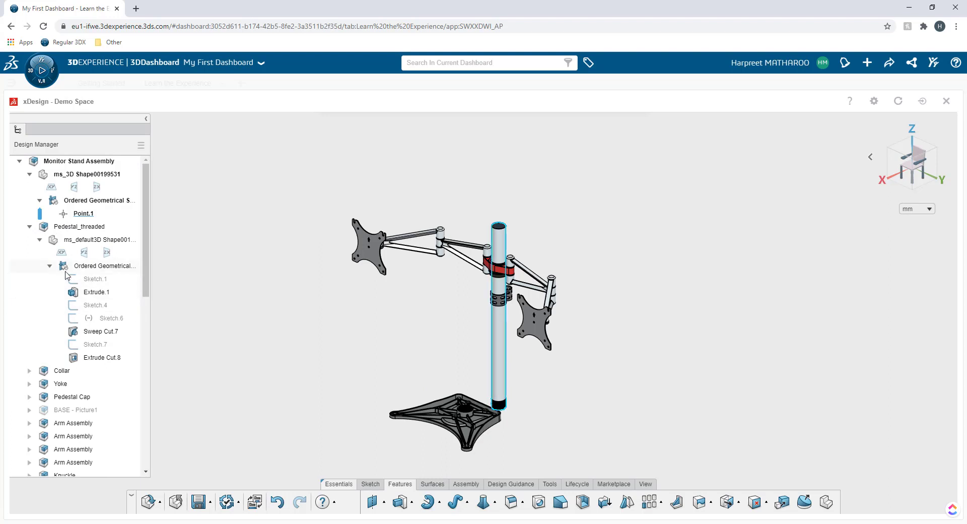
pyautogui.moveTo(140, 286)
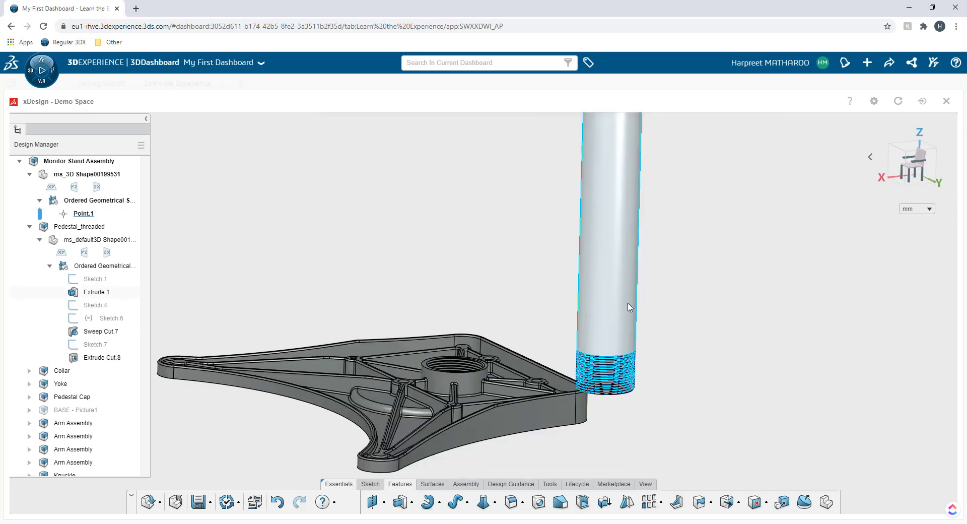
# - Mate the pedestal's cylindrical face concentric to the Cast Base's threaded hole
pyautogui.click(629, 308)
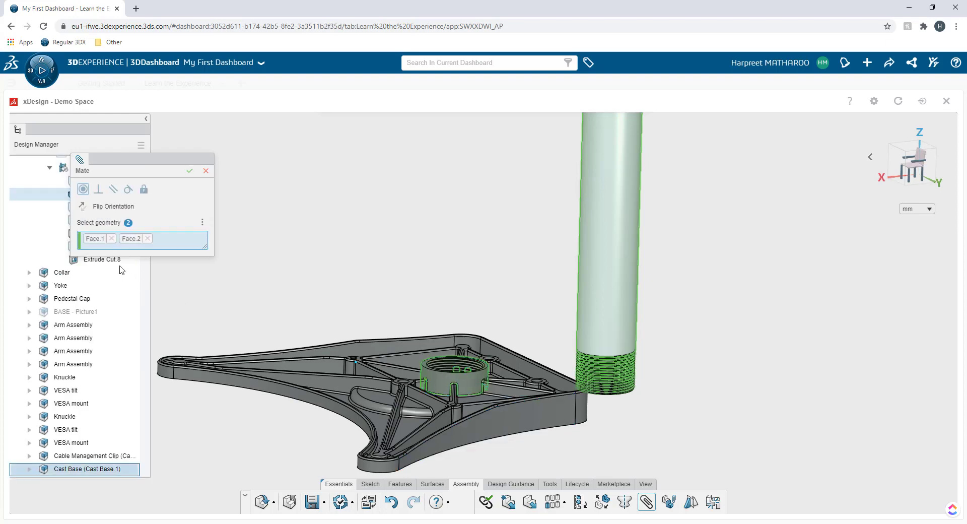
pyautogui.click(82, 188)
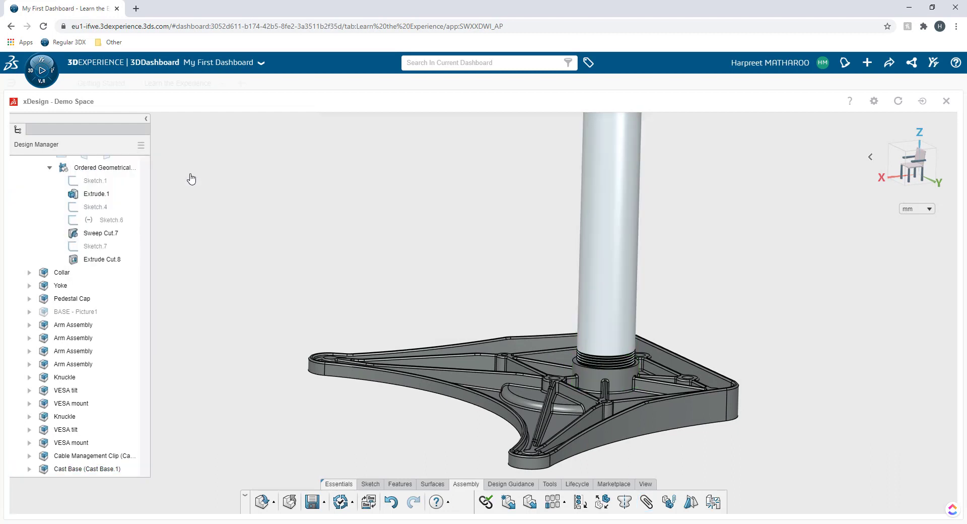
pyautogui.moveTo(584, 371)
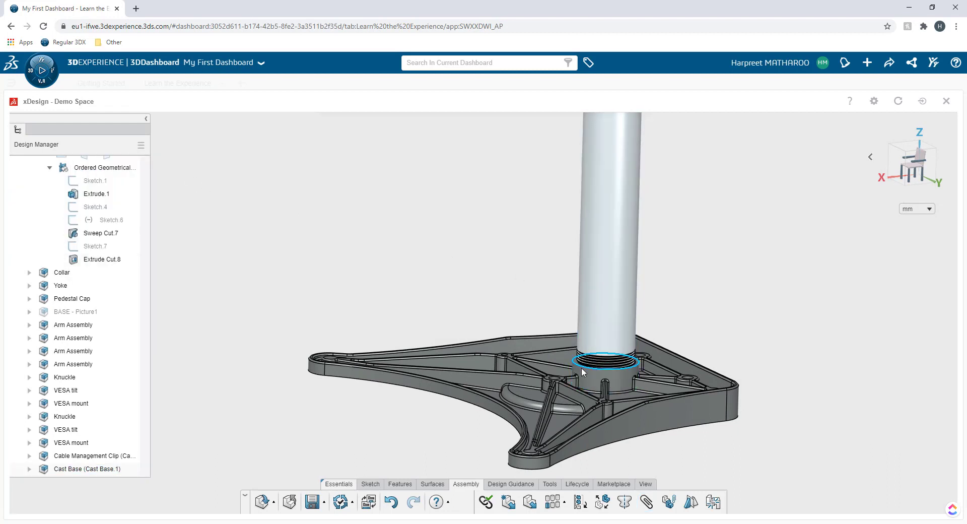
# - Mate the pedestal end face coincident to the Cast Base's threaded hub face
pyautogui.click(100, 232)
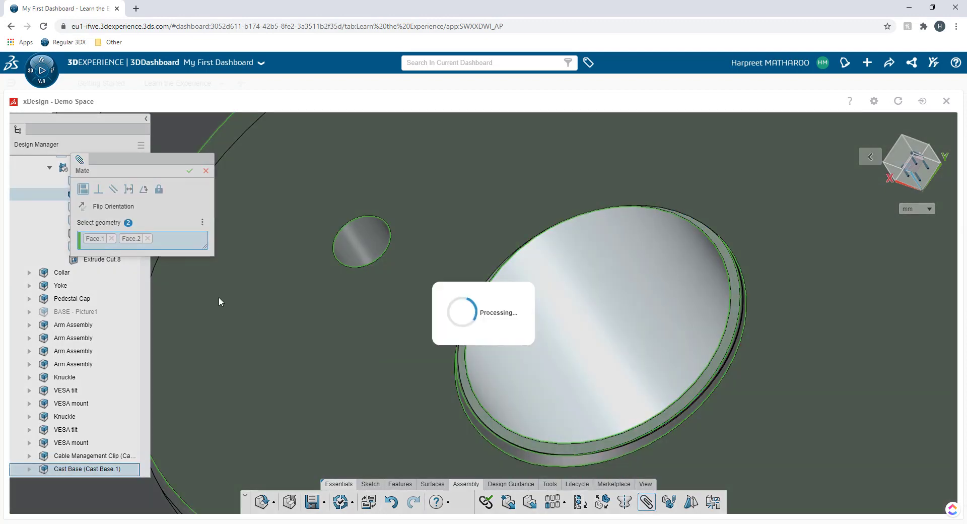
pyautogui.click(193, 171)
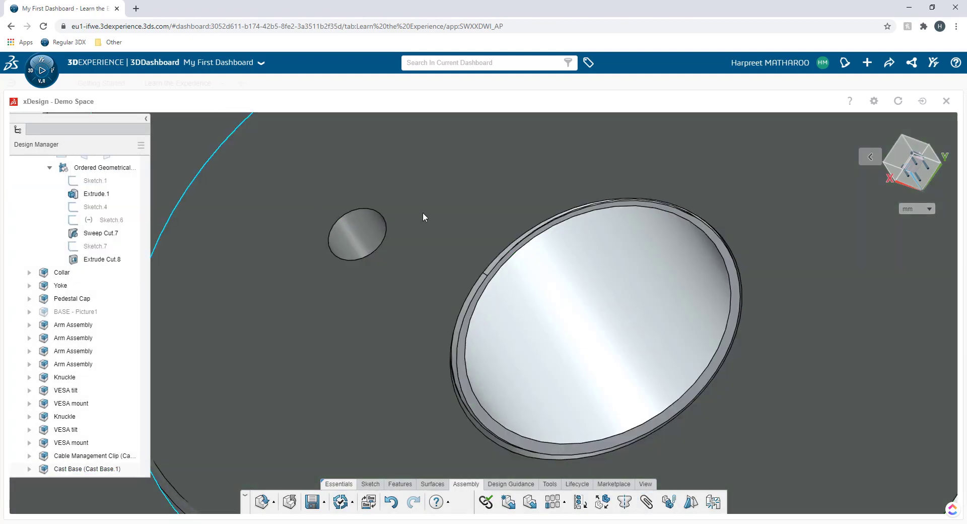